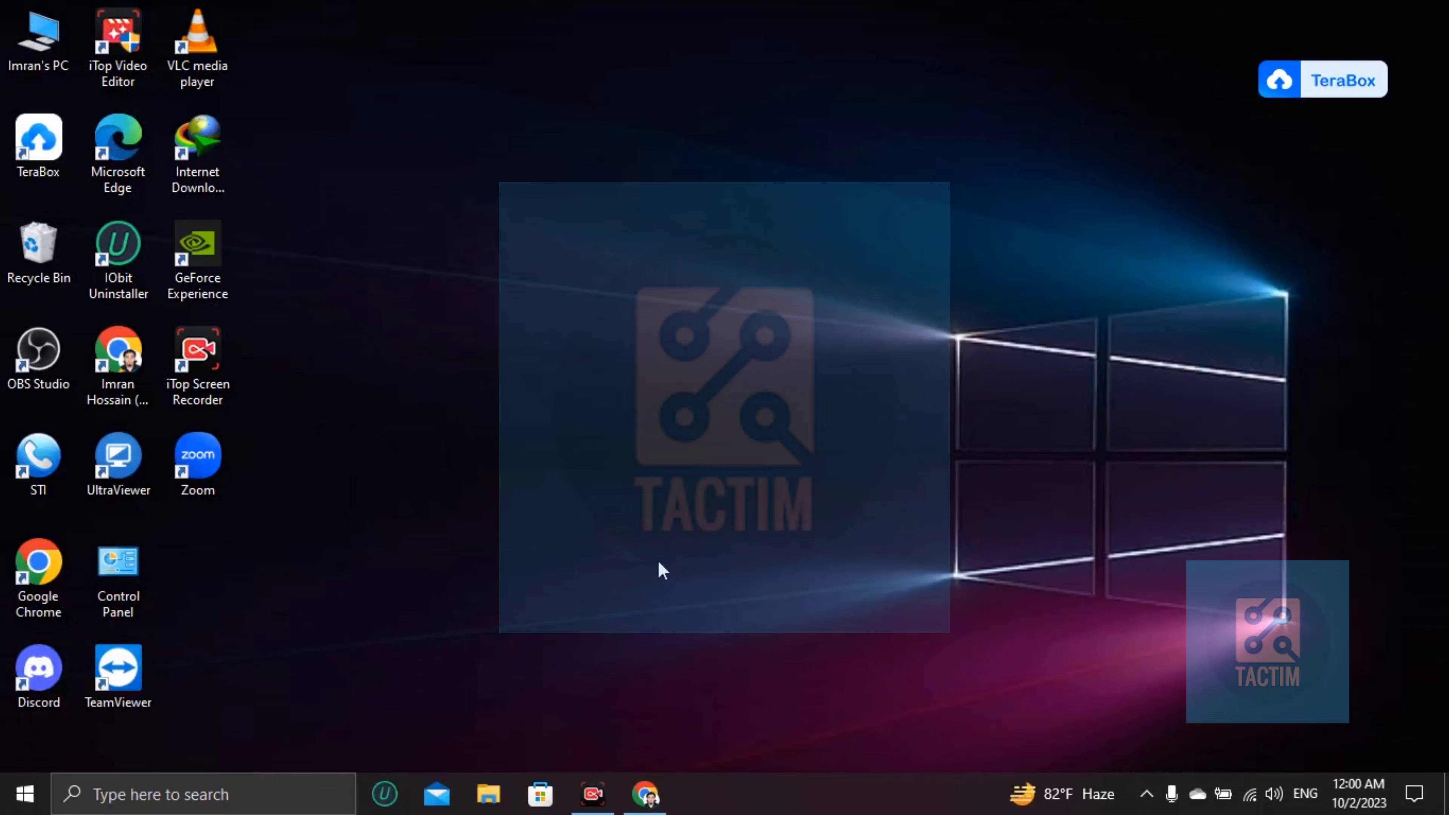
mouse_move(614, 554)
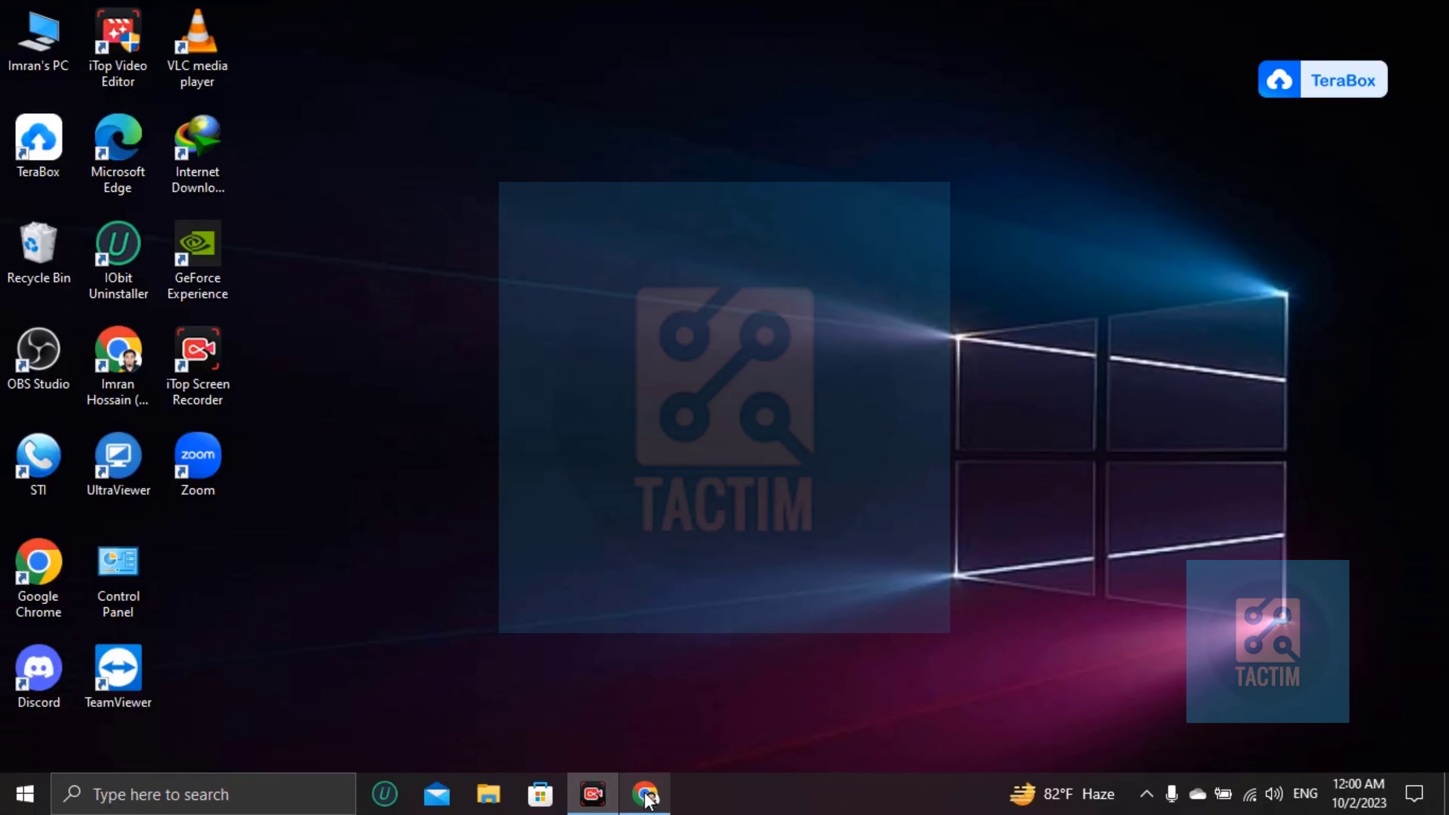
From the Google results for 'zoom web portal', sign in to reach the Zoom Meetings page.
click(646, 794)
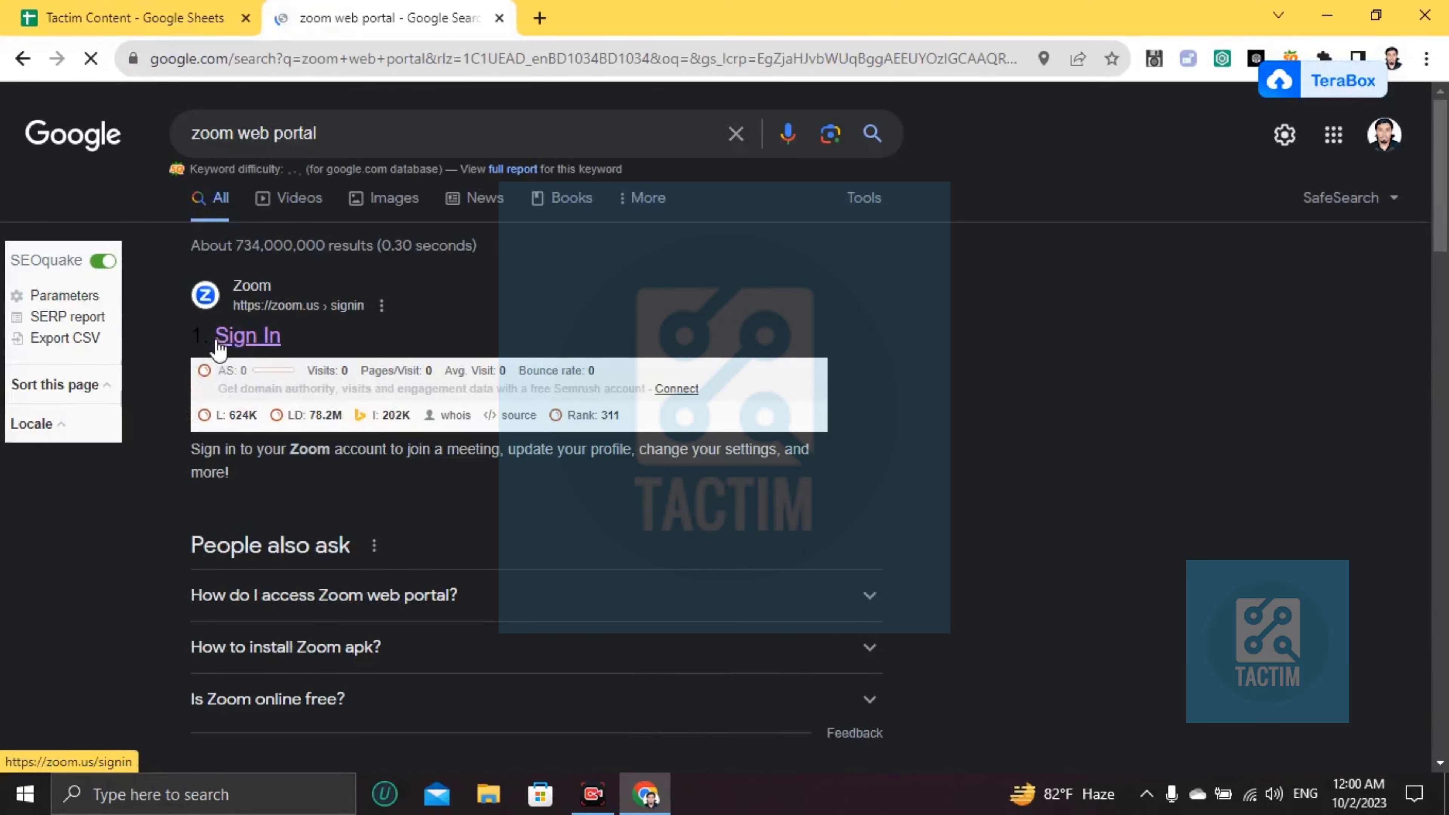
click(248, 335)
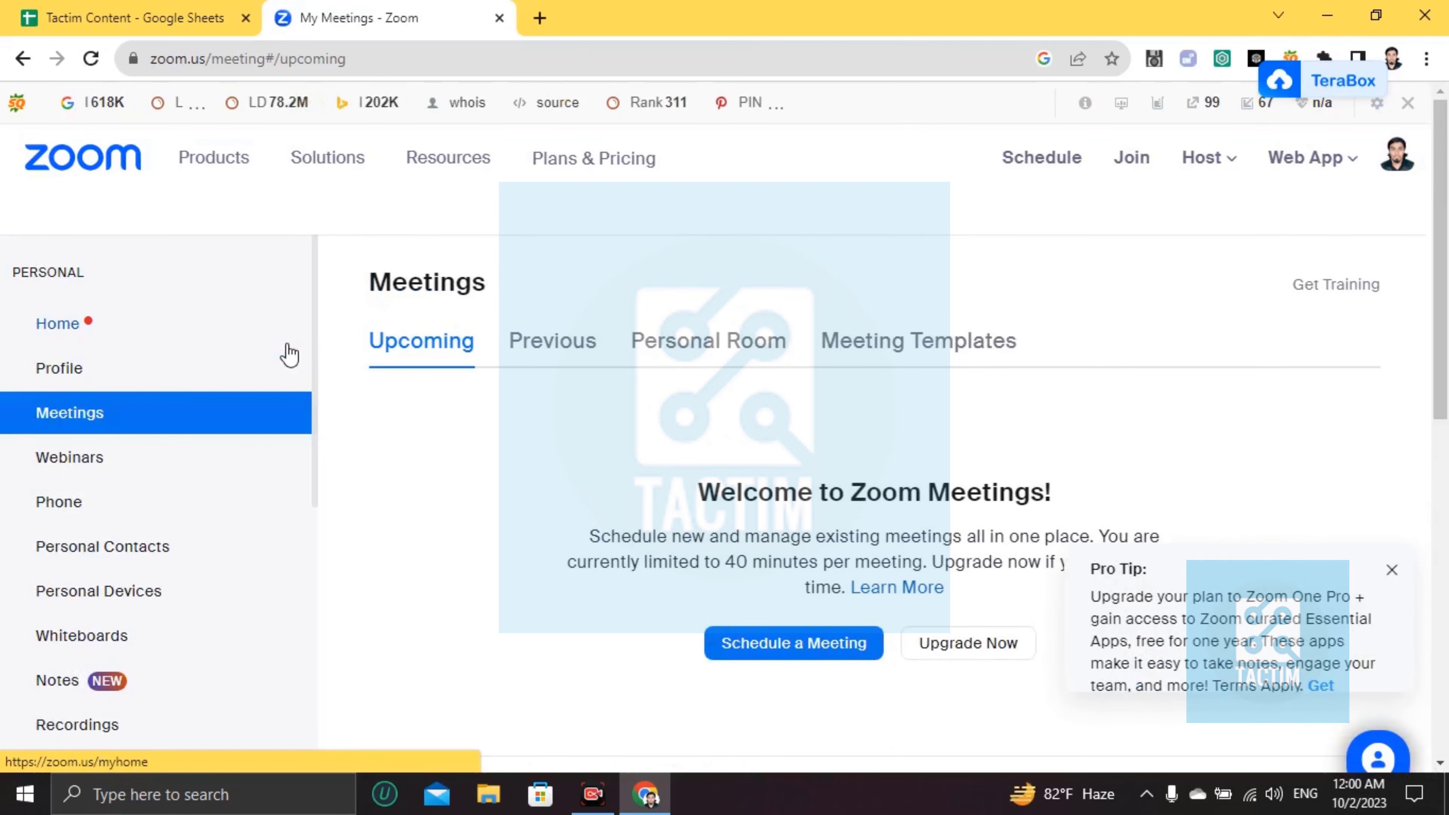
mouse_move(1295, 188)
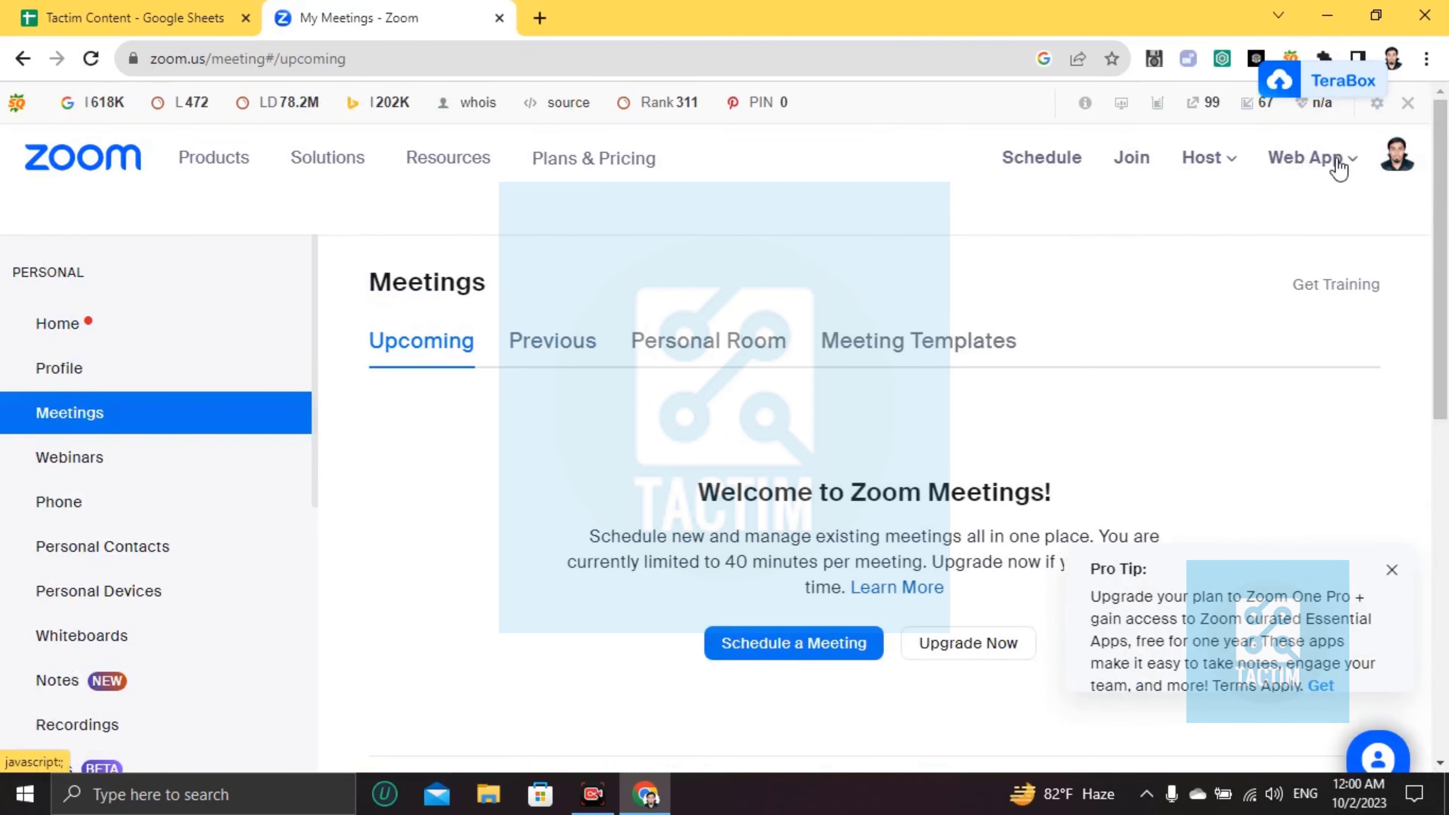
Switch to the Web App's Meetings section showing the Personal Meeting ID.
click(1304, 157)
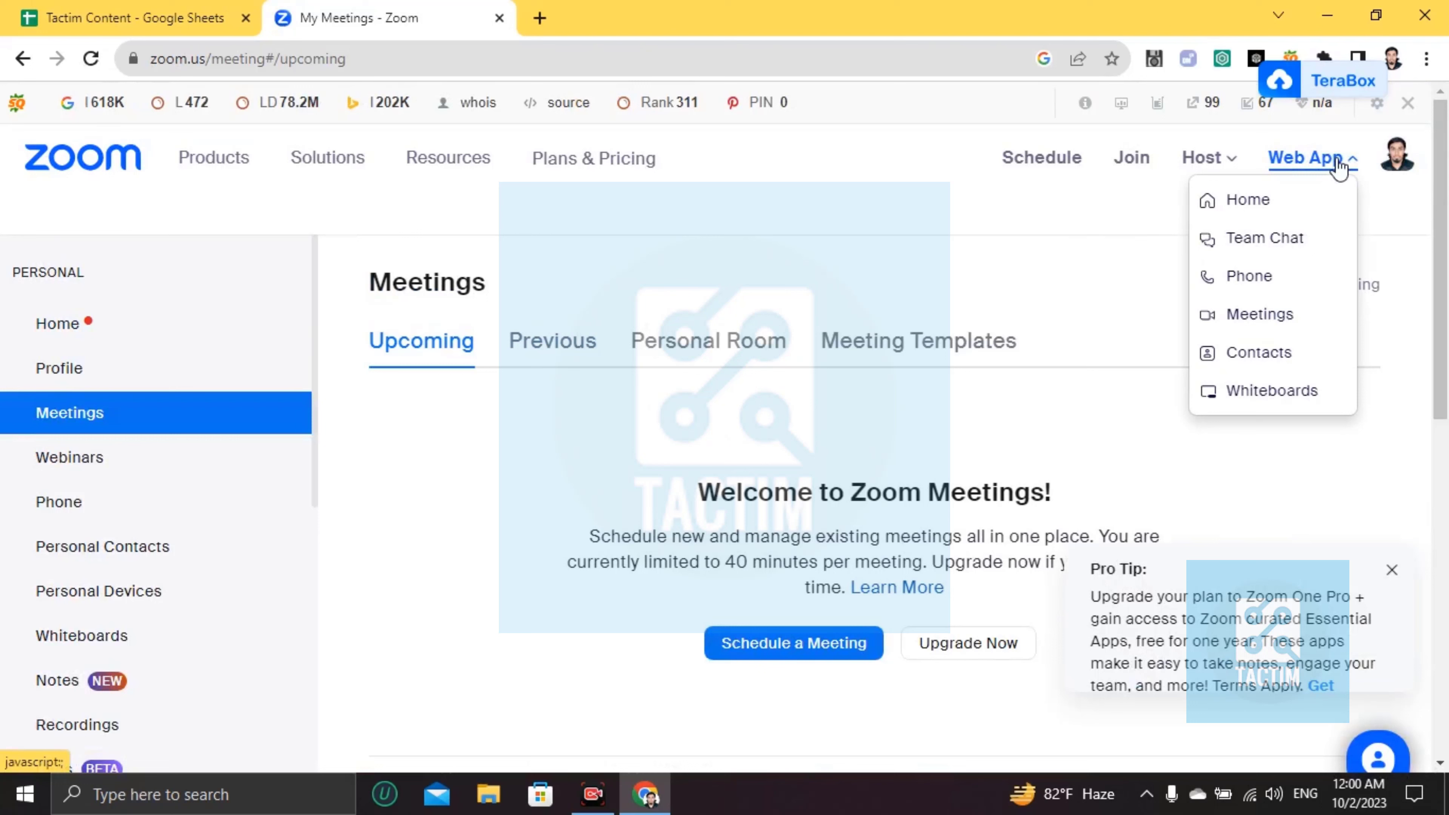
mouse_move(1333, 169)
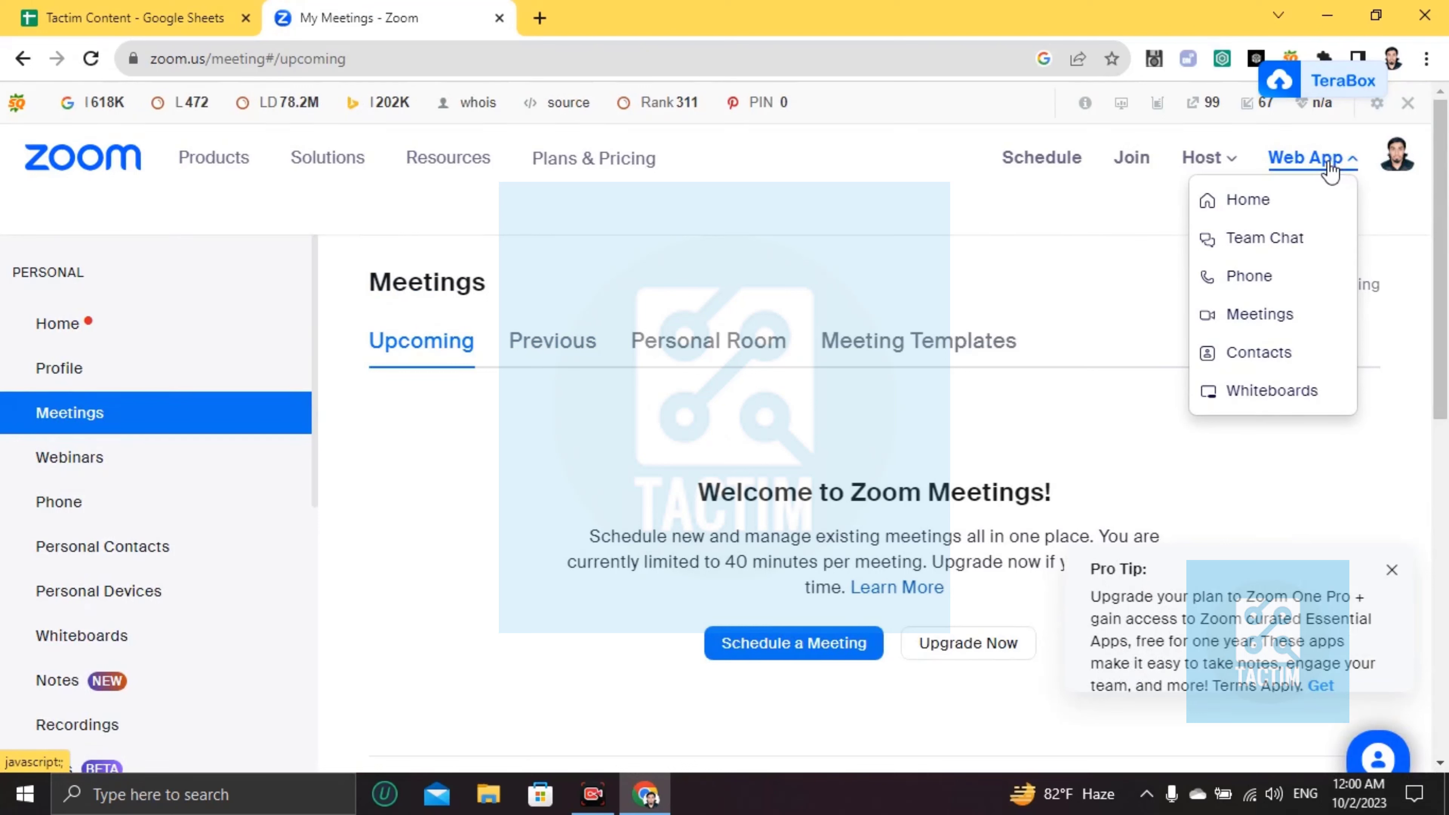
mouse_move(1259, 314)
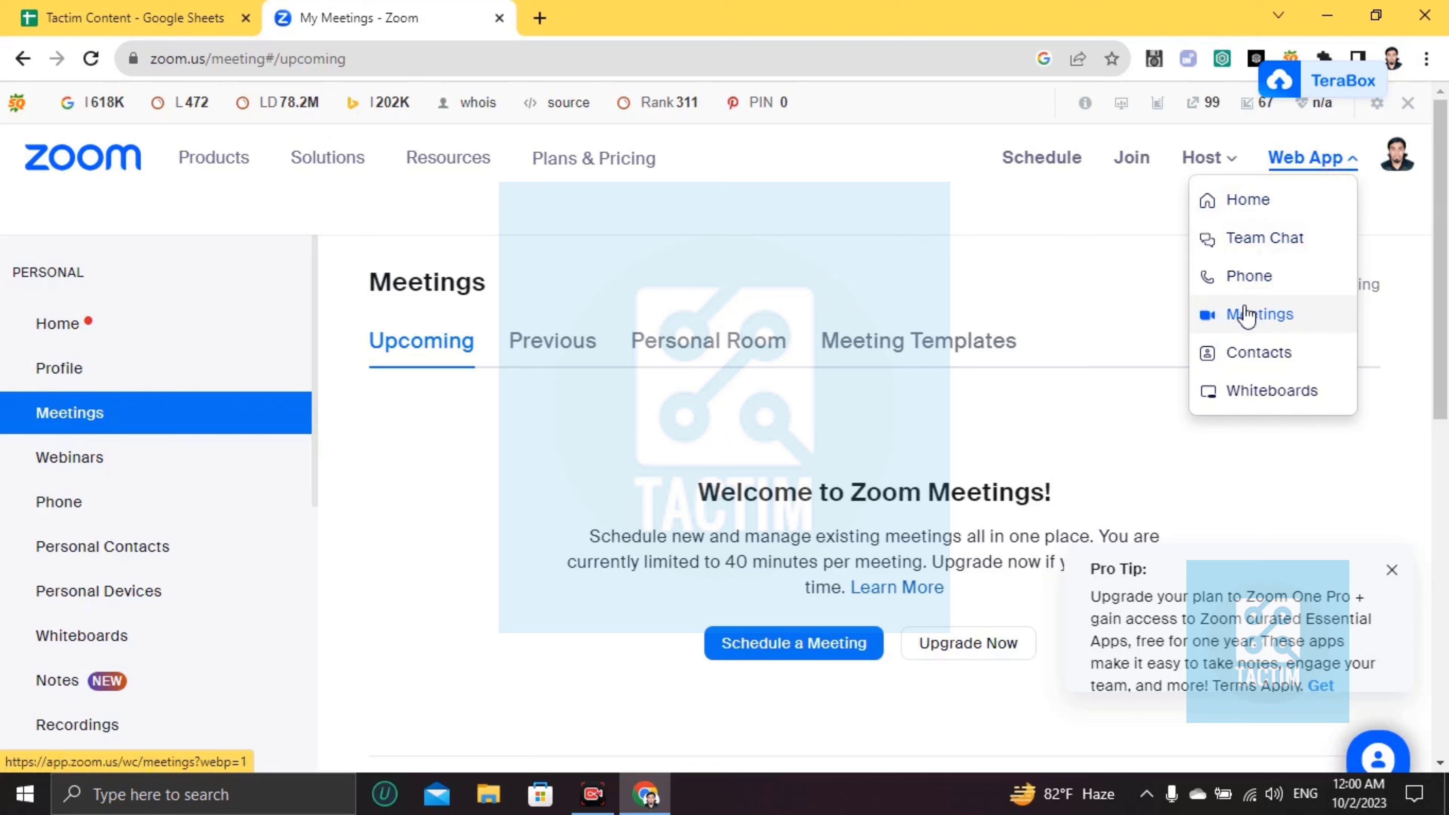
click(1259, 314)
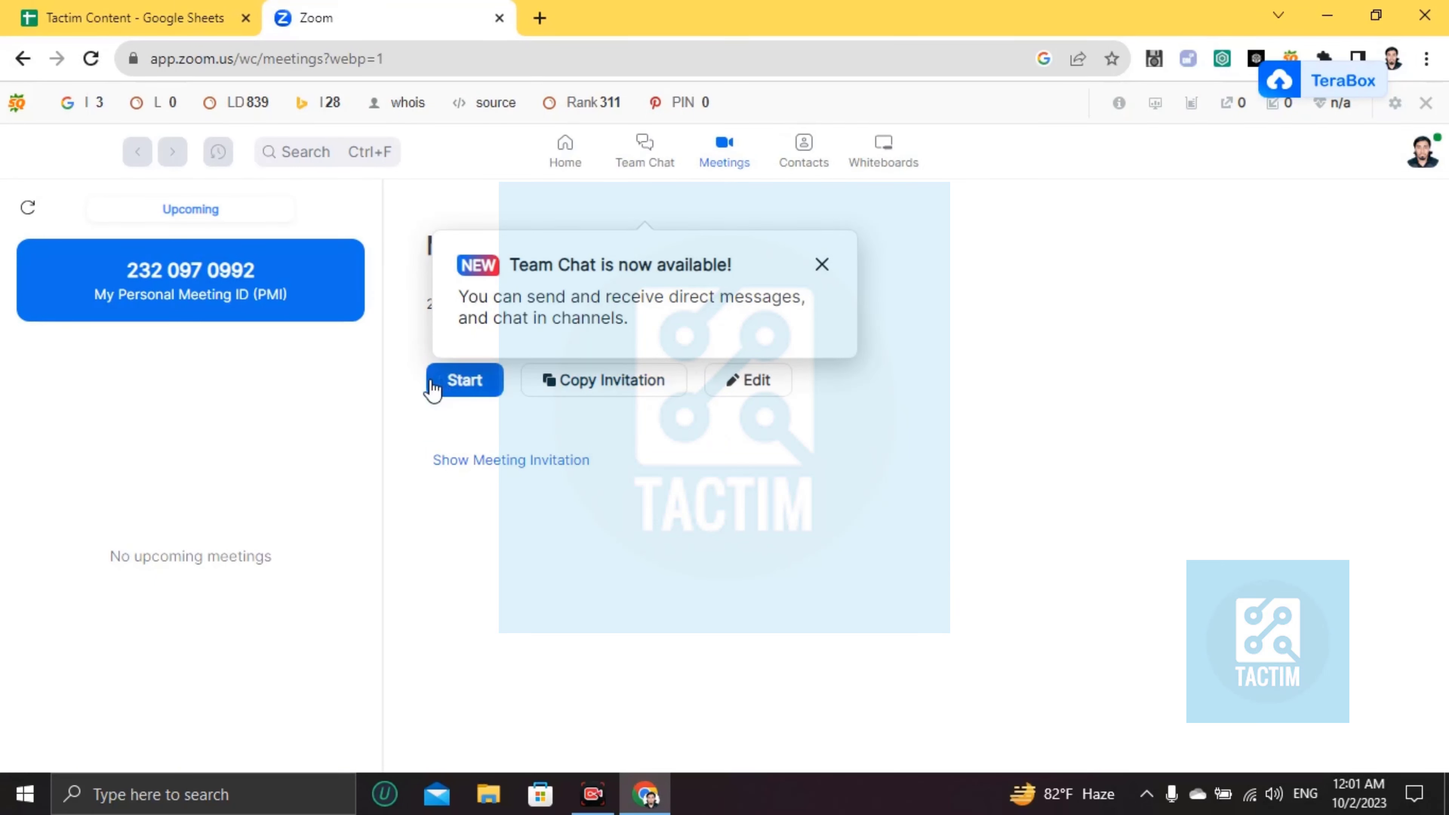
Start the personal meeting so it runs full screen with in-meeting controls.
click(464, 380)
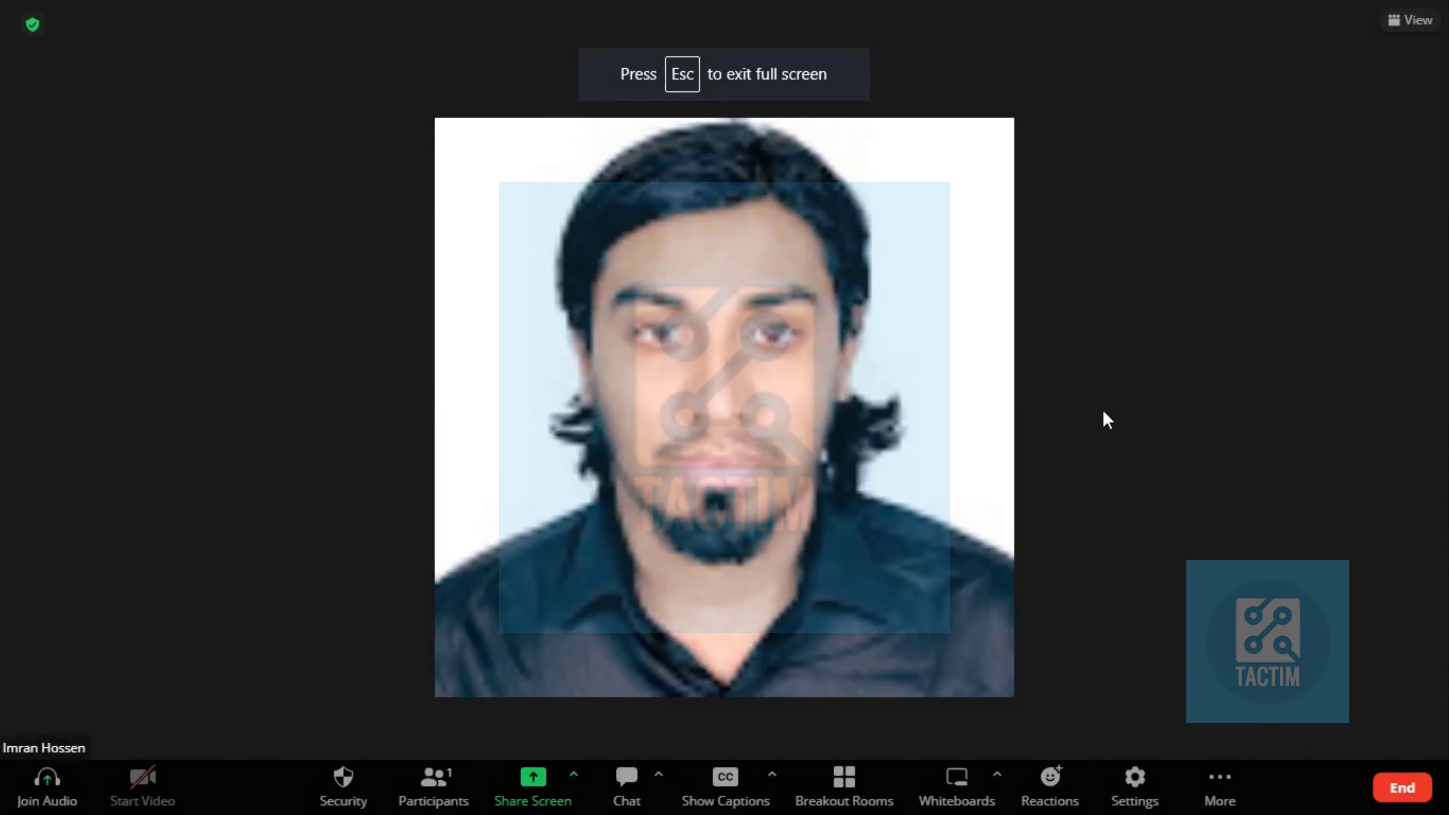
mouse_move(383, 310)
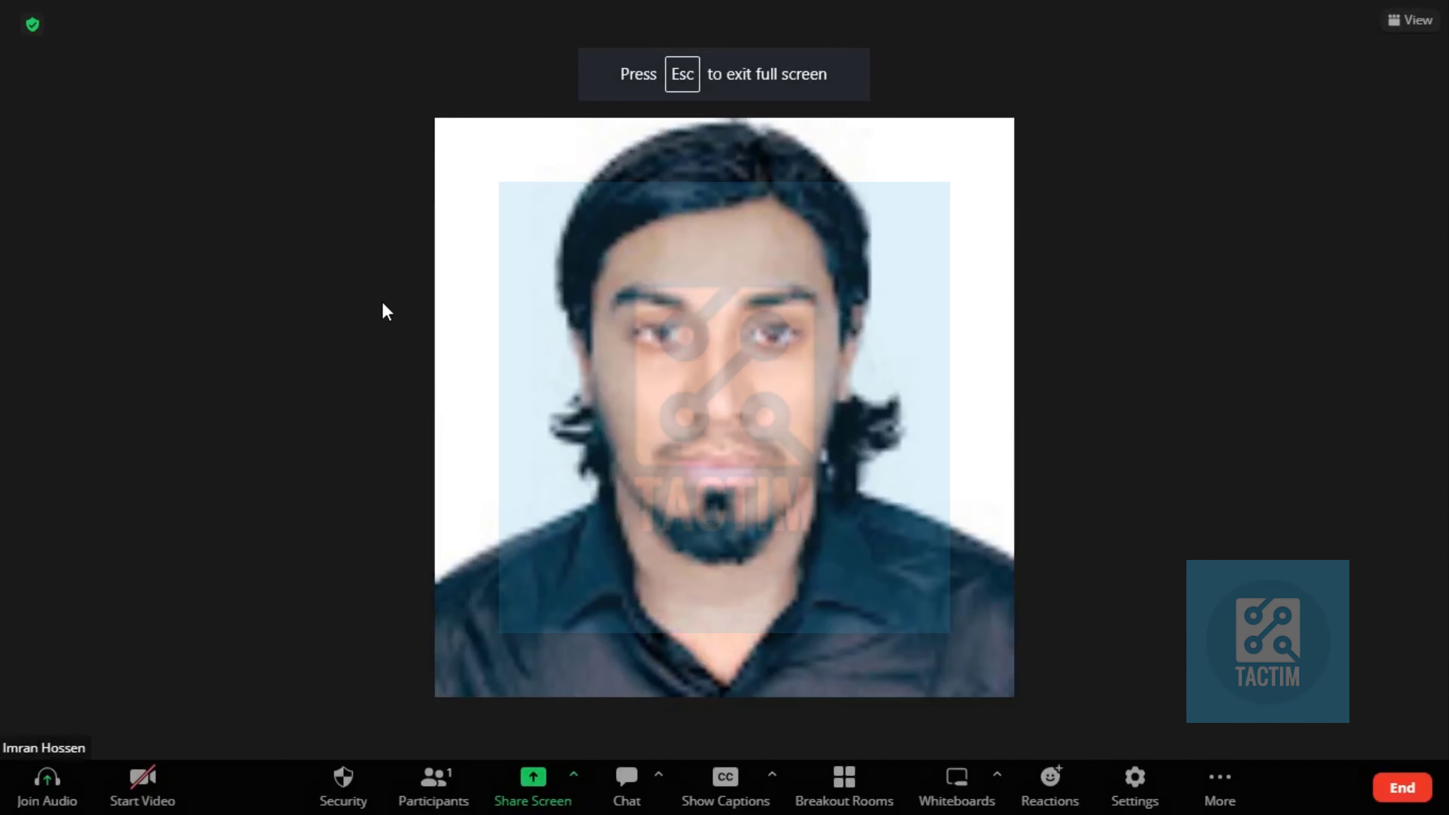
mouse_move(270, 586)
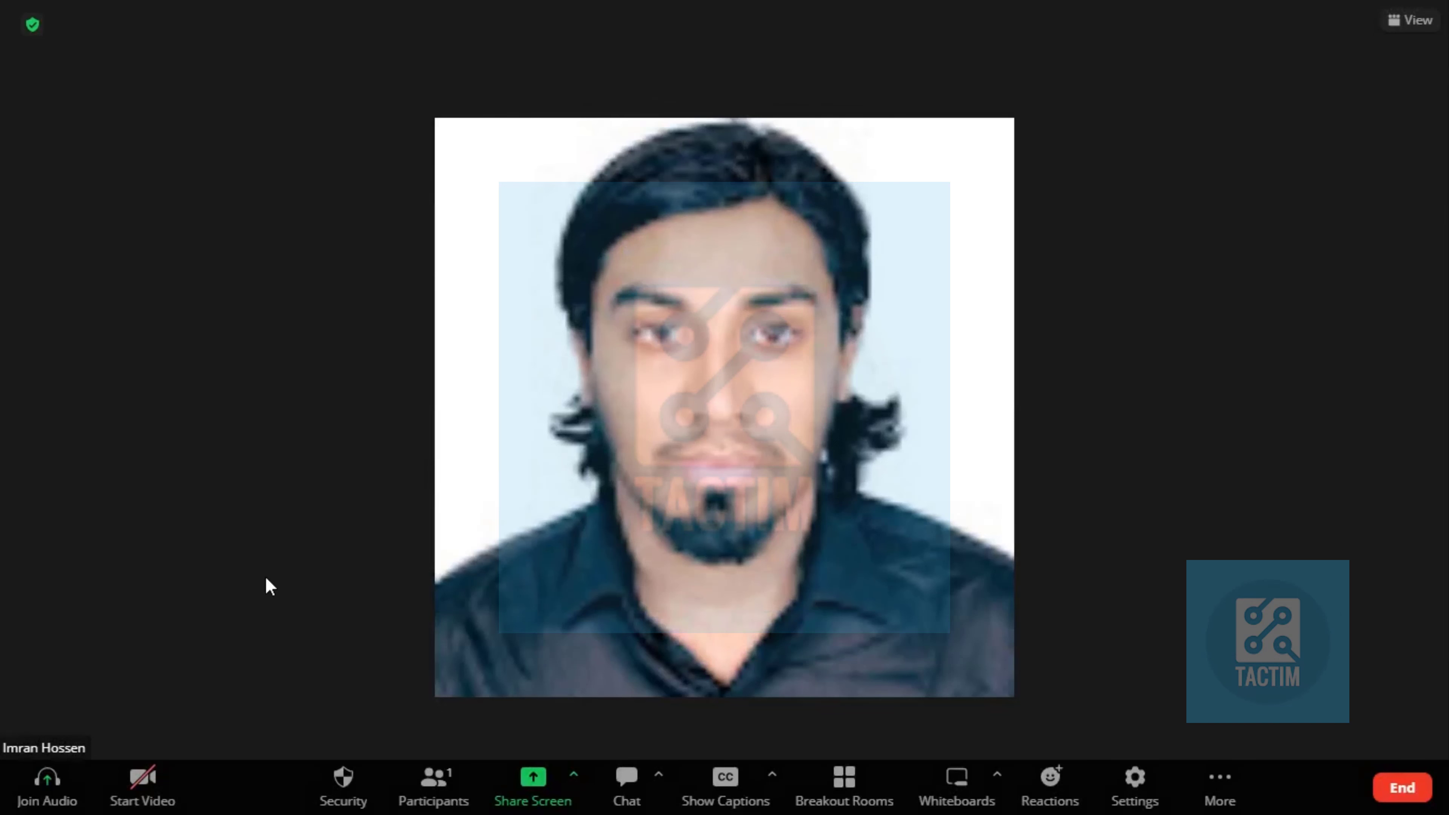
mouse_move(132, 688)
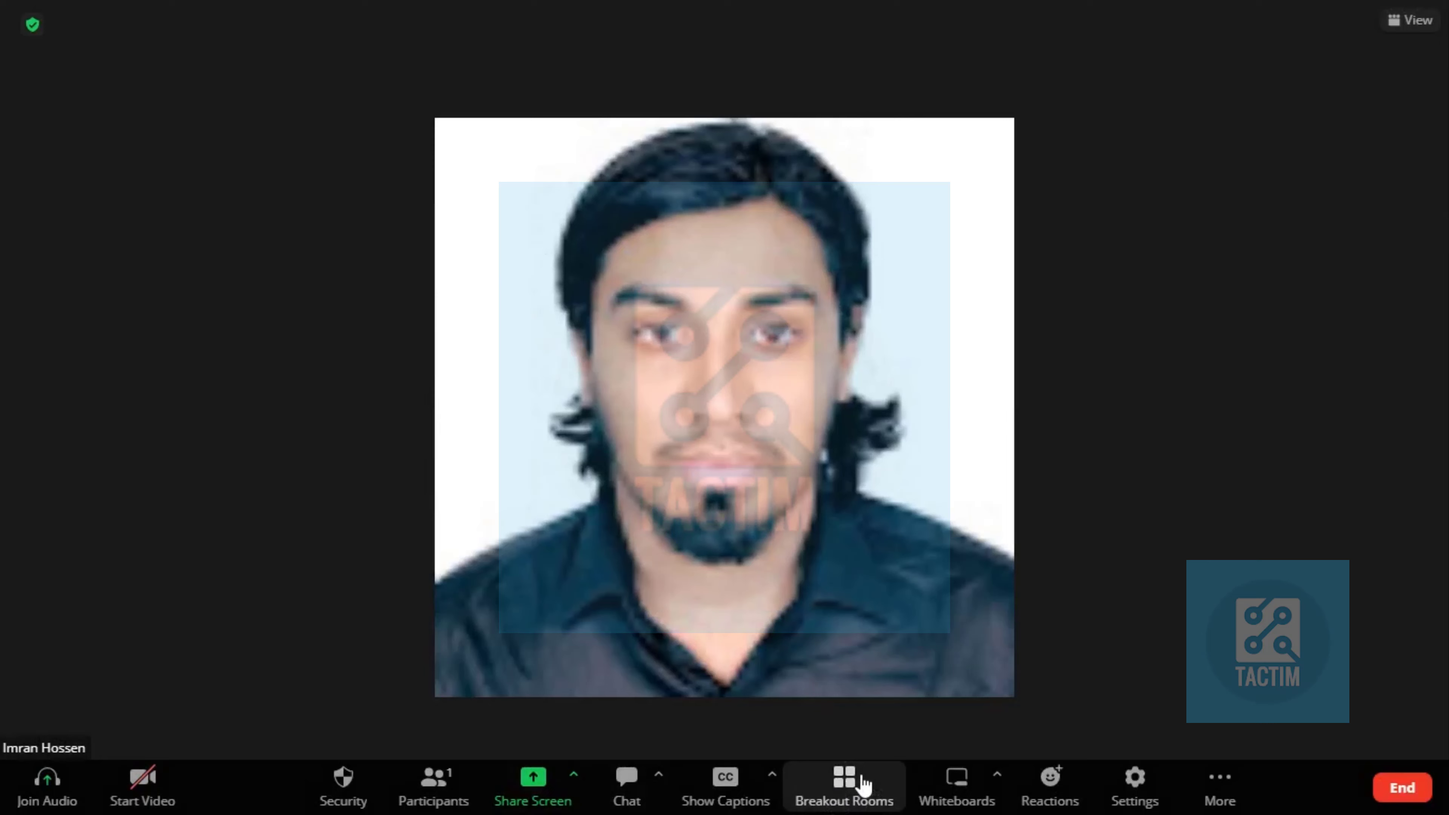
Create one breakout room set to let participants choose their room, not yet started.
click(842, 784)
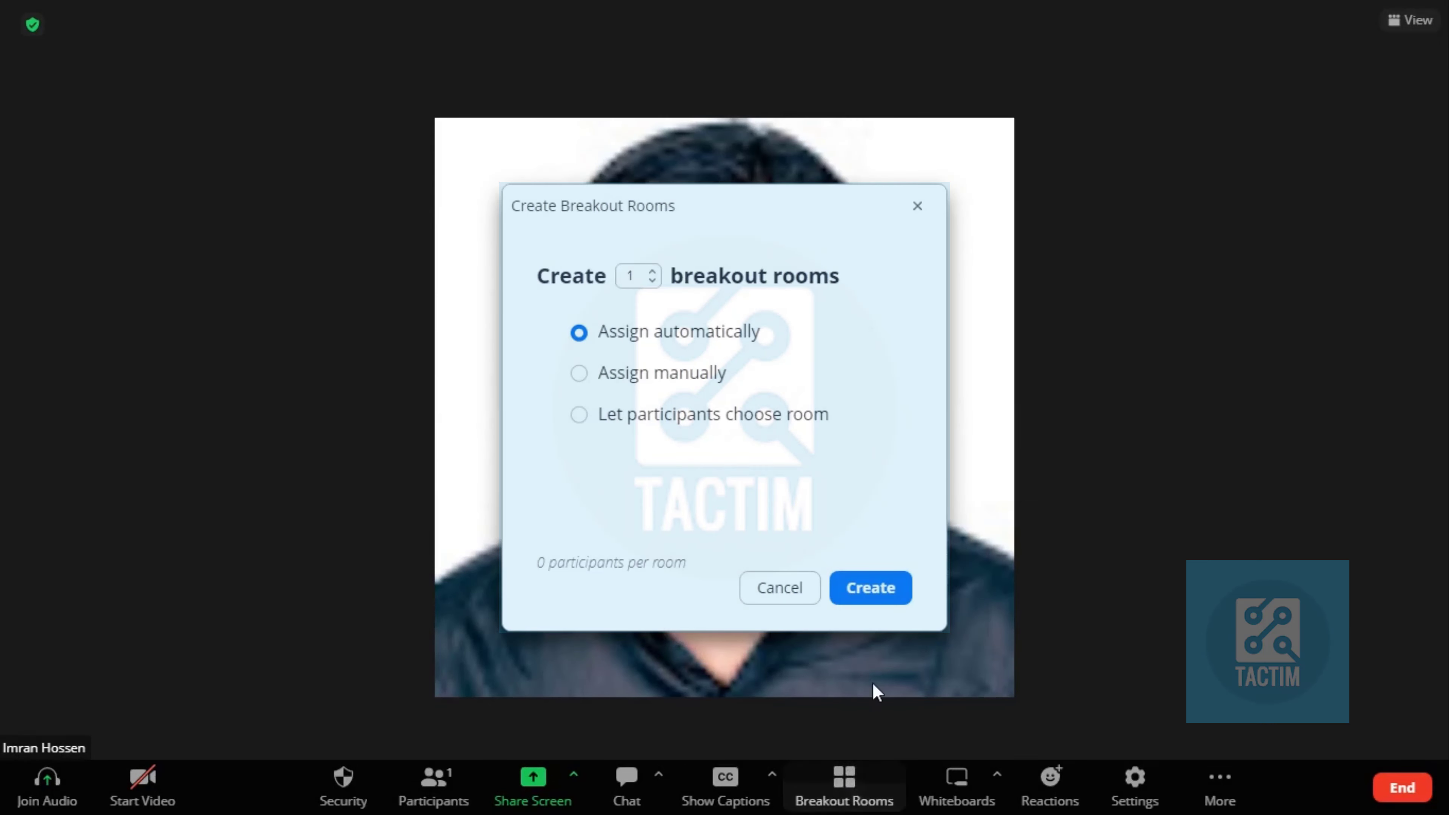
mouse_move(646, 398)
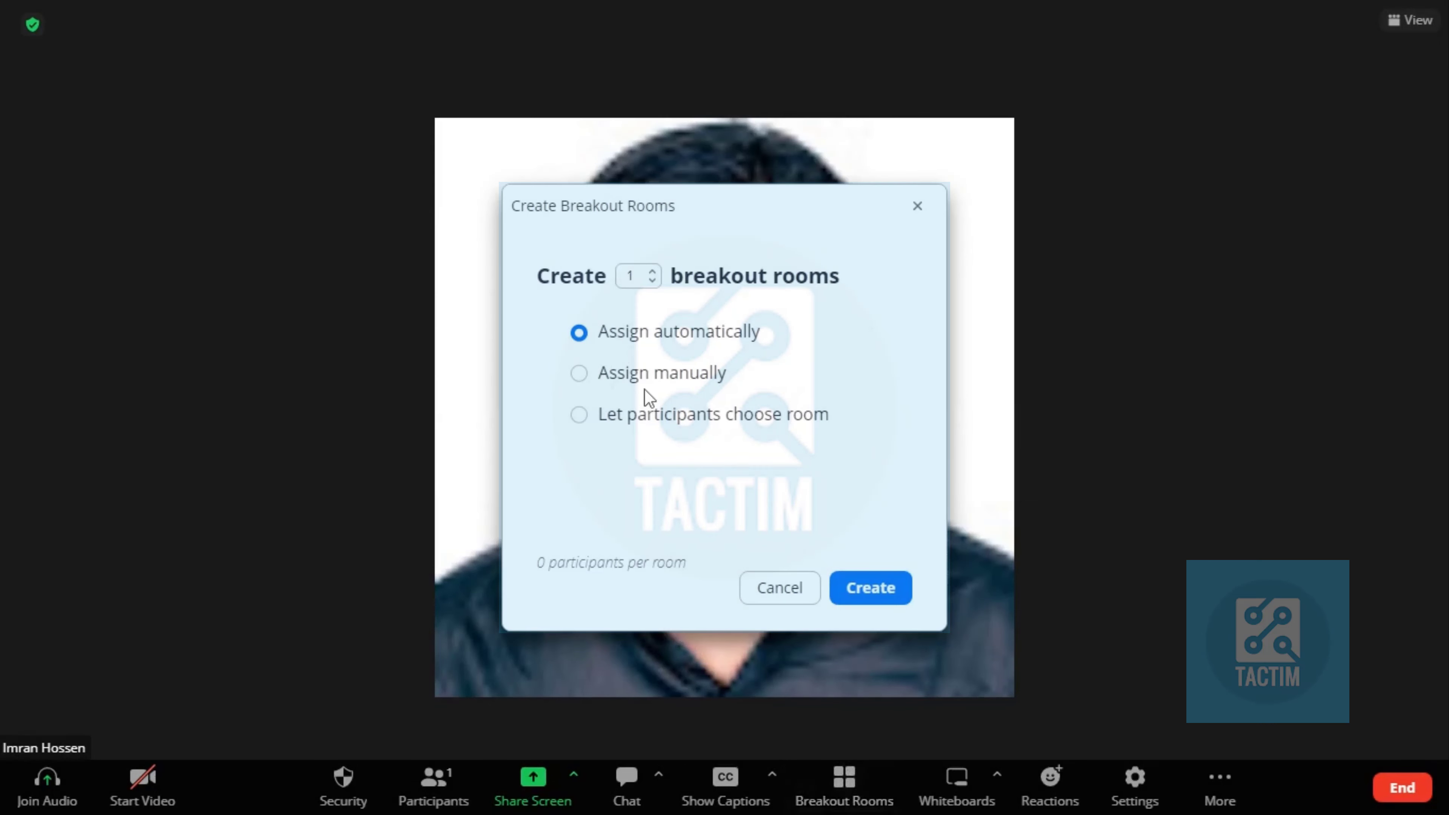
mouse_move(526, 371)
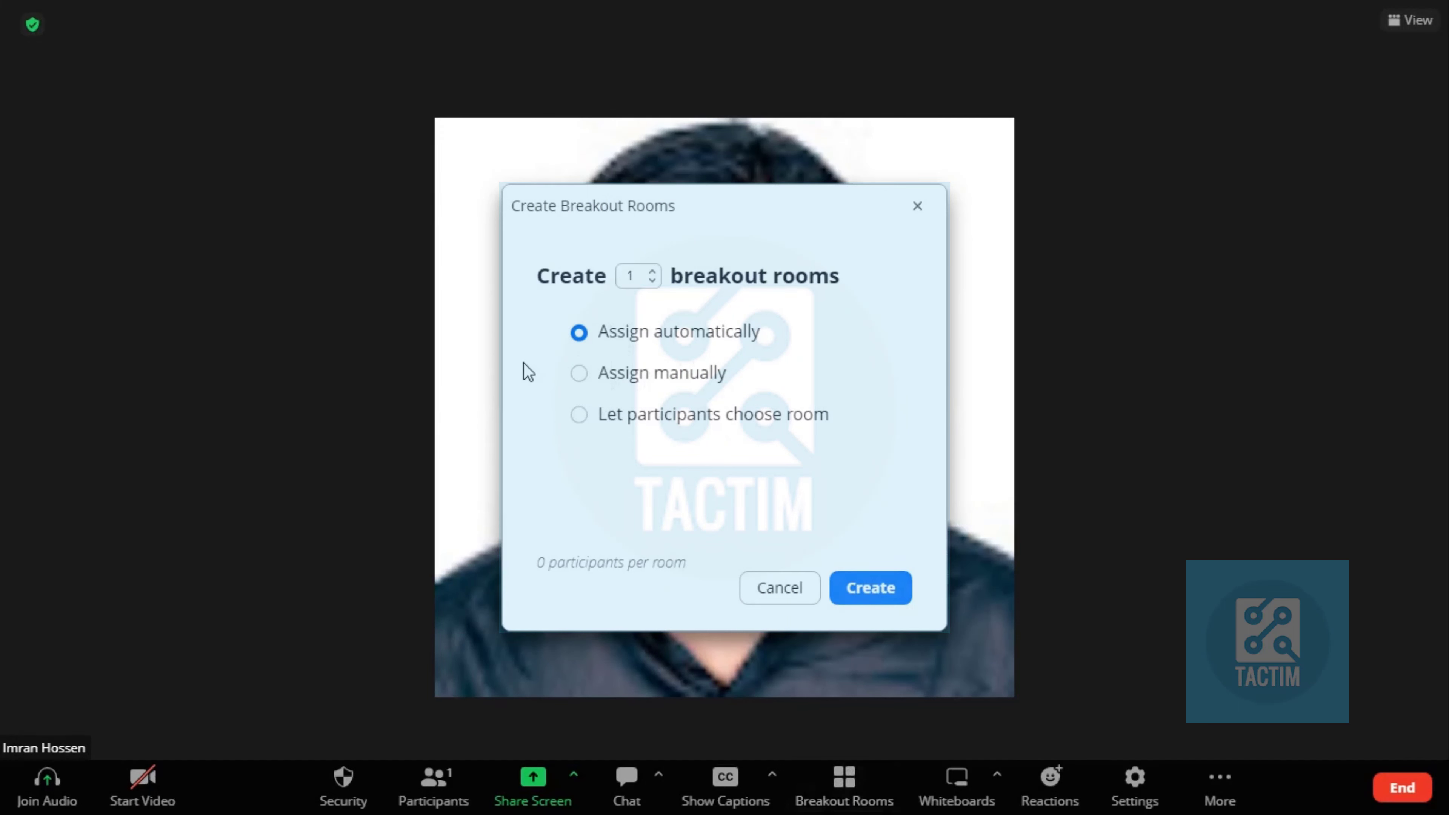
click(578, 414)
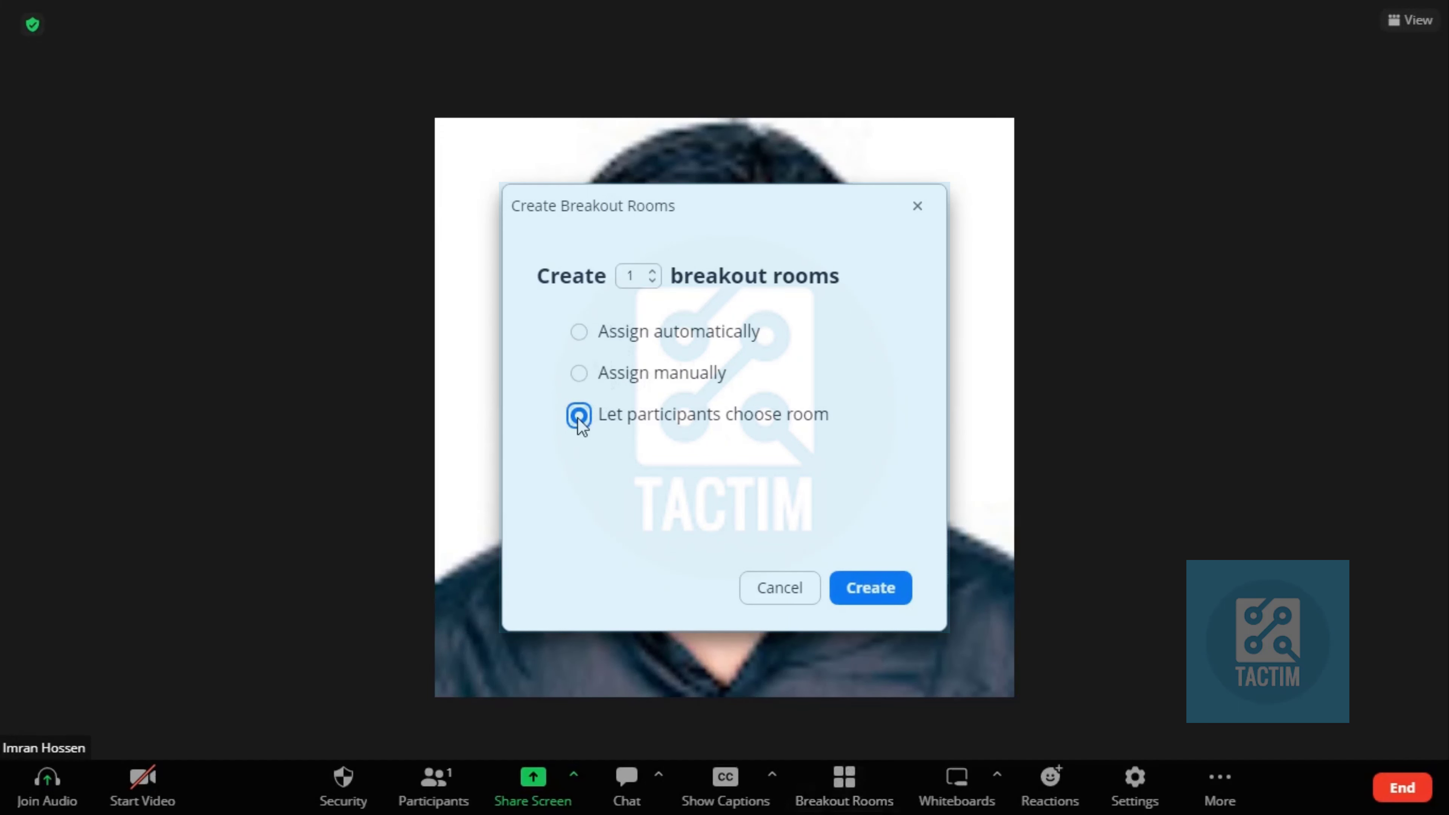
mouse_move(867, 503)
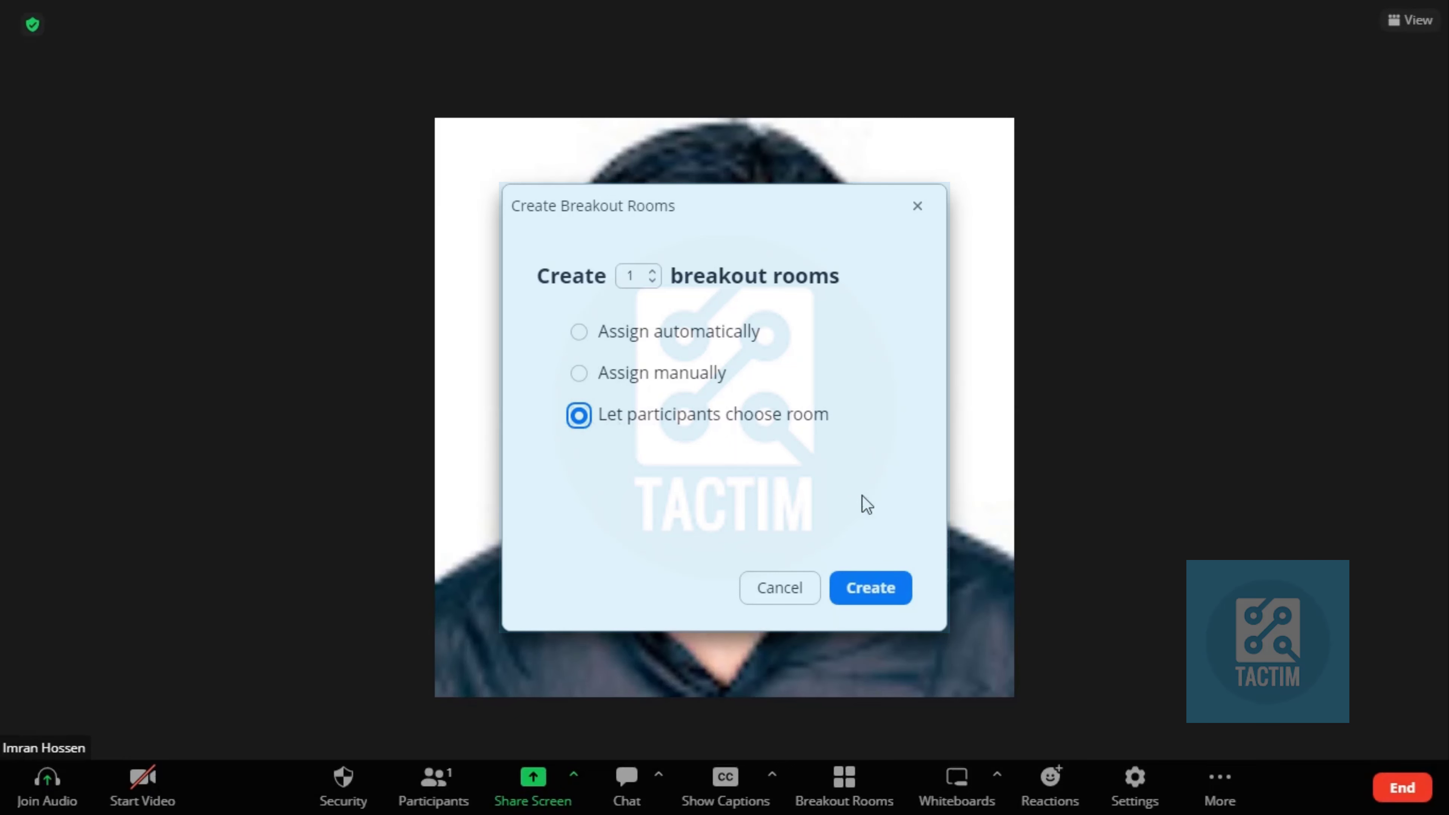
click(867, 587)
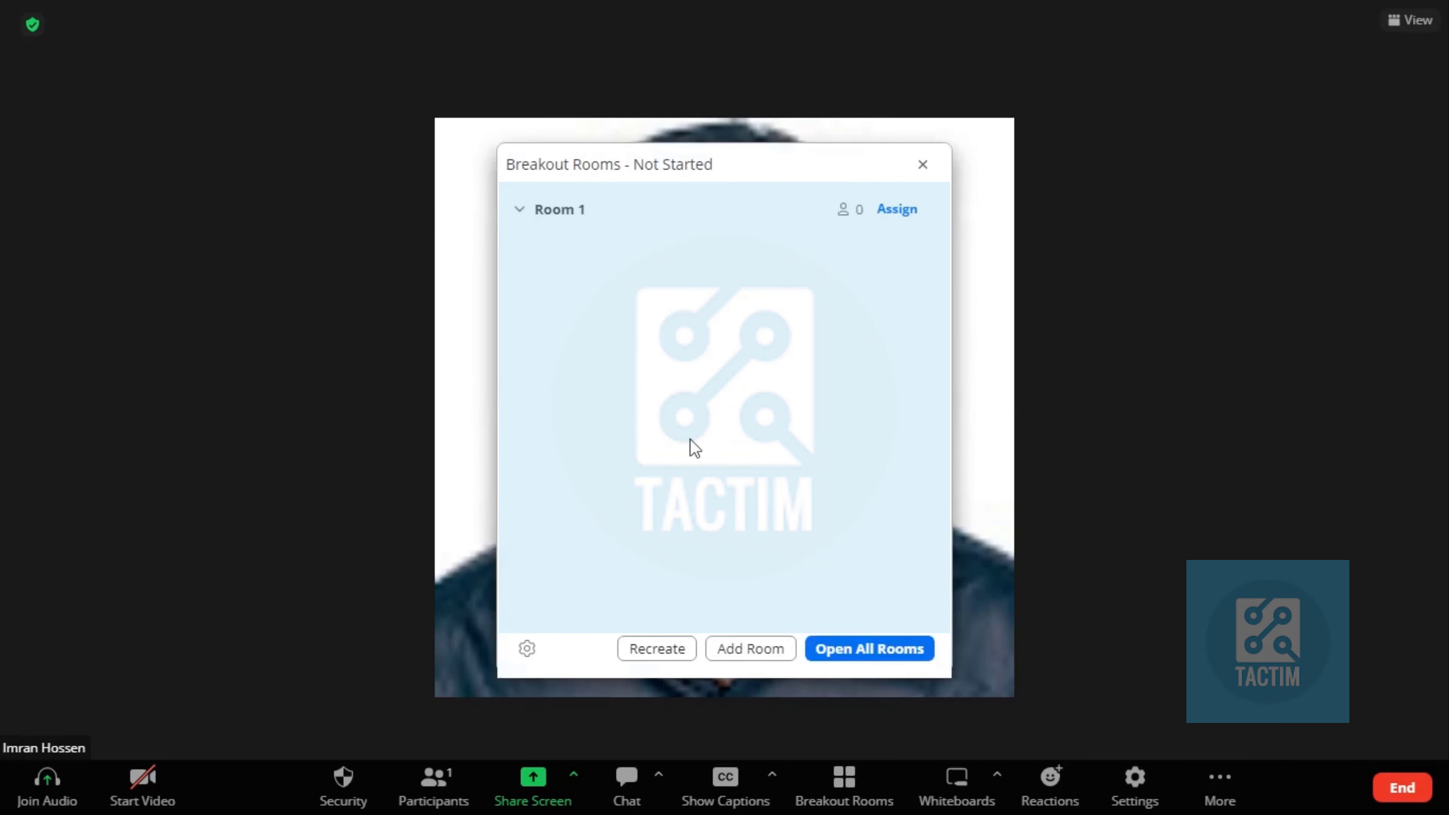
Rename Room 1 to 'IT class'.
click(716, 209)
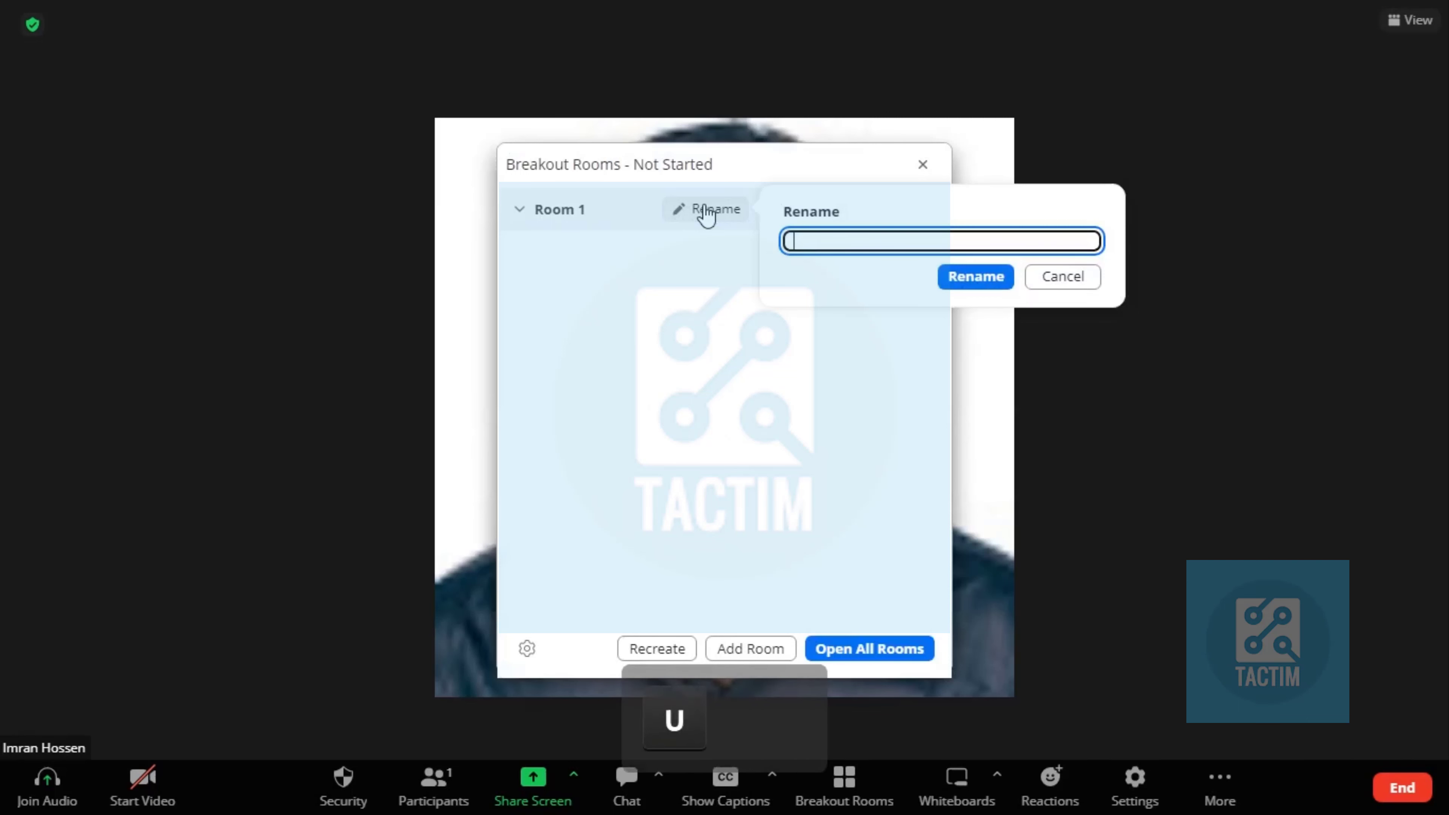
key(capslock)
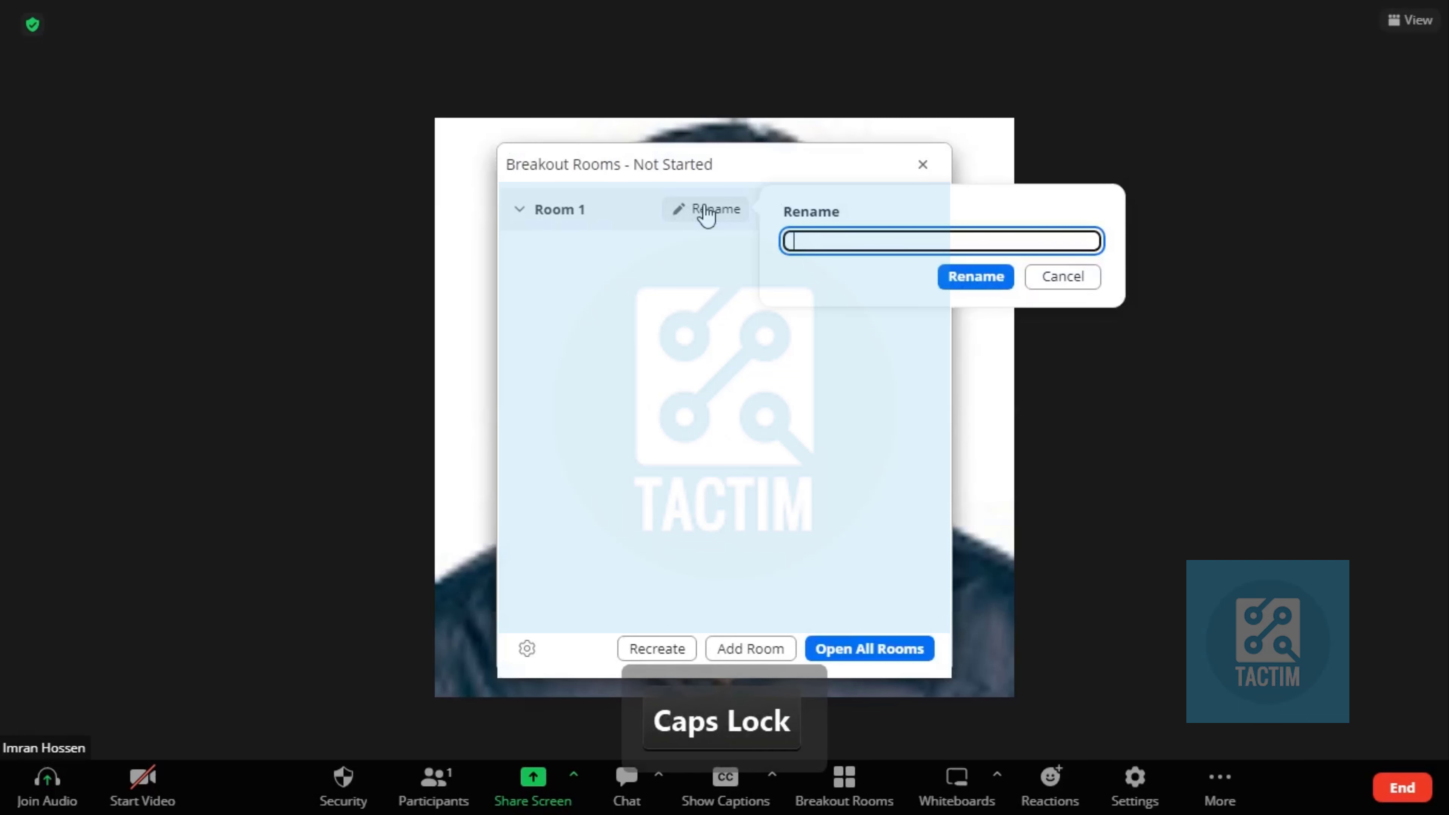
text(IT claass)
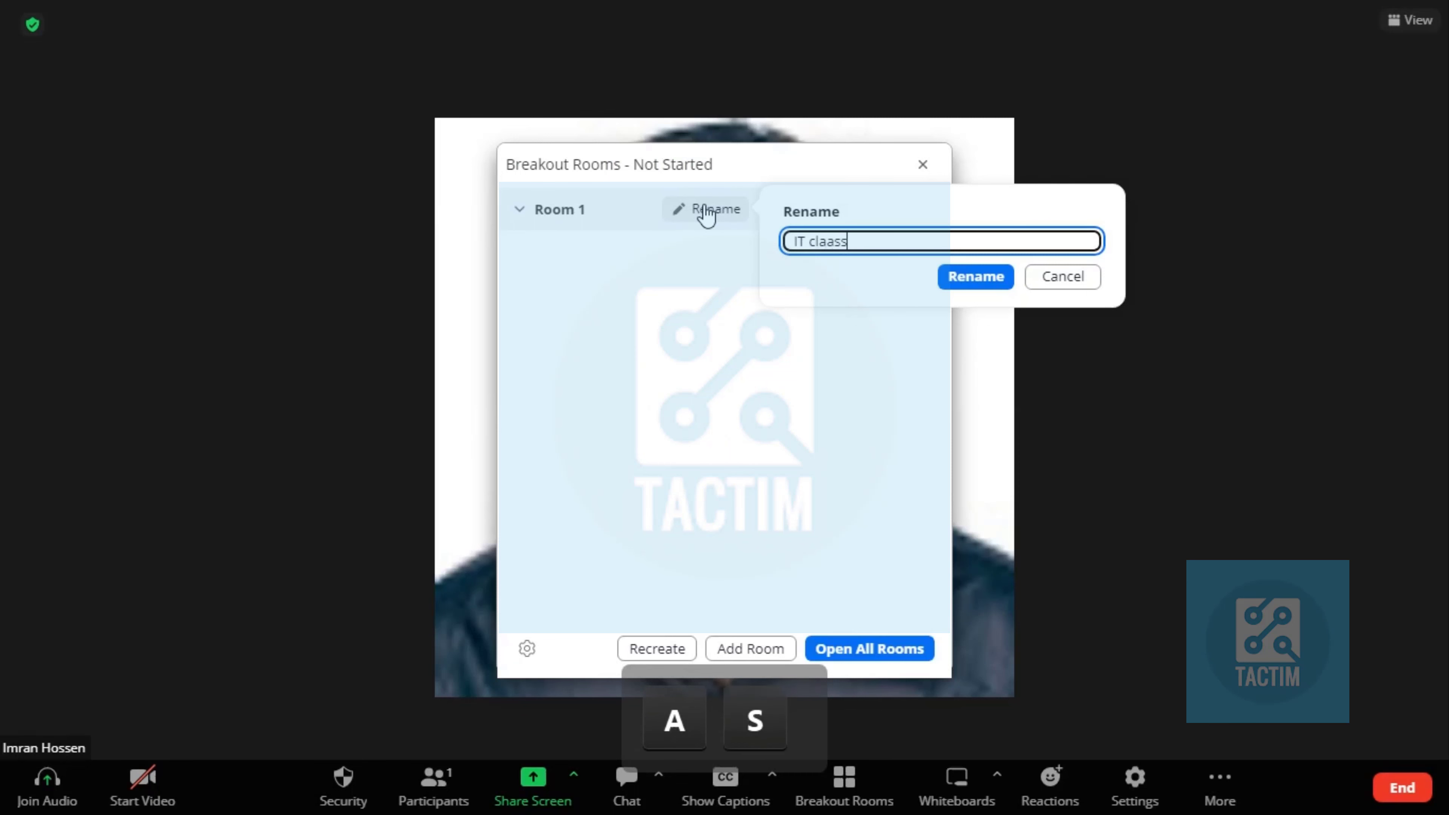
key(Backspace)
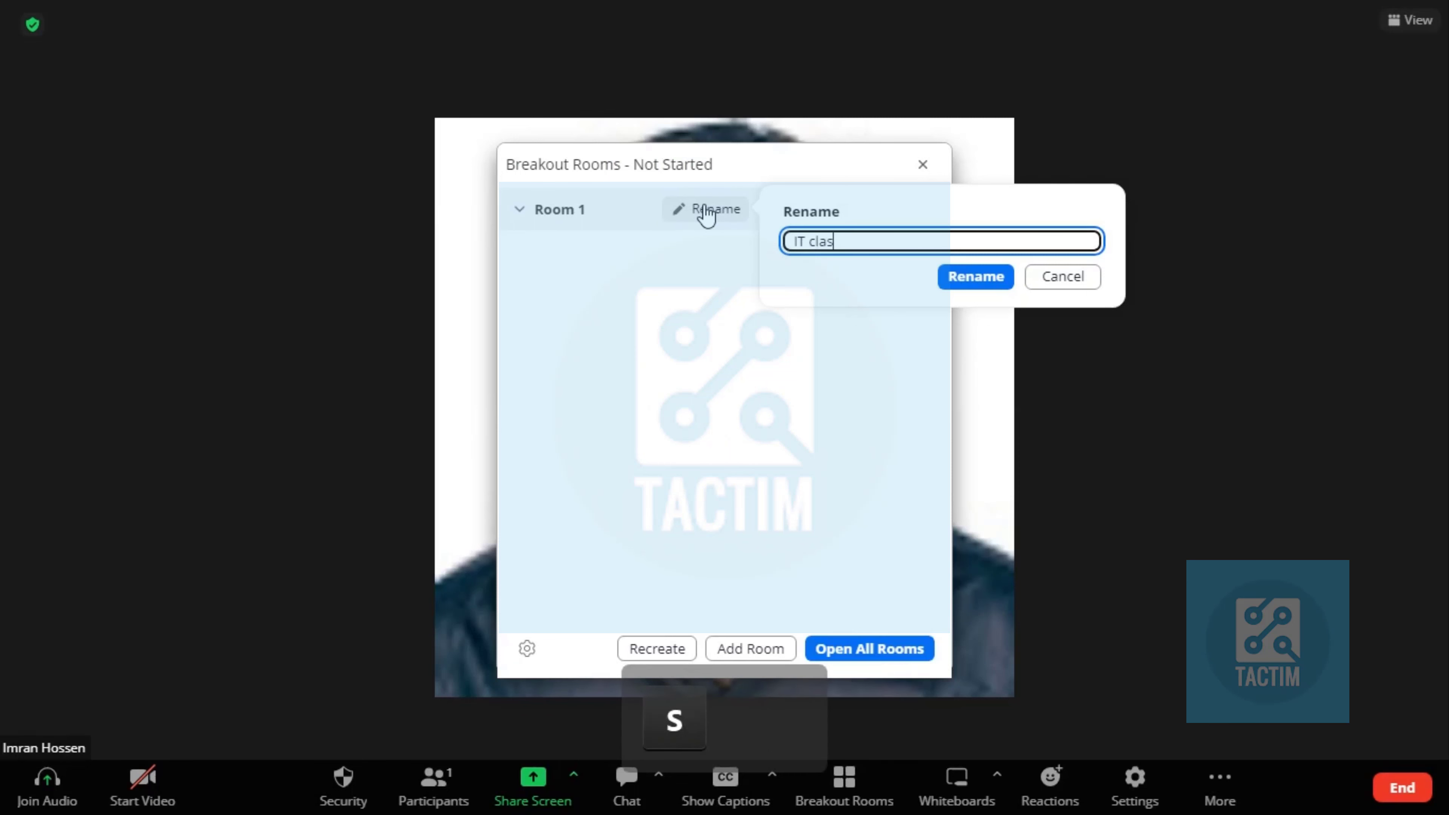
click(974, 276)
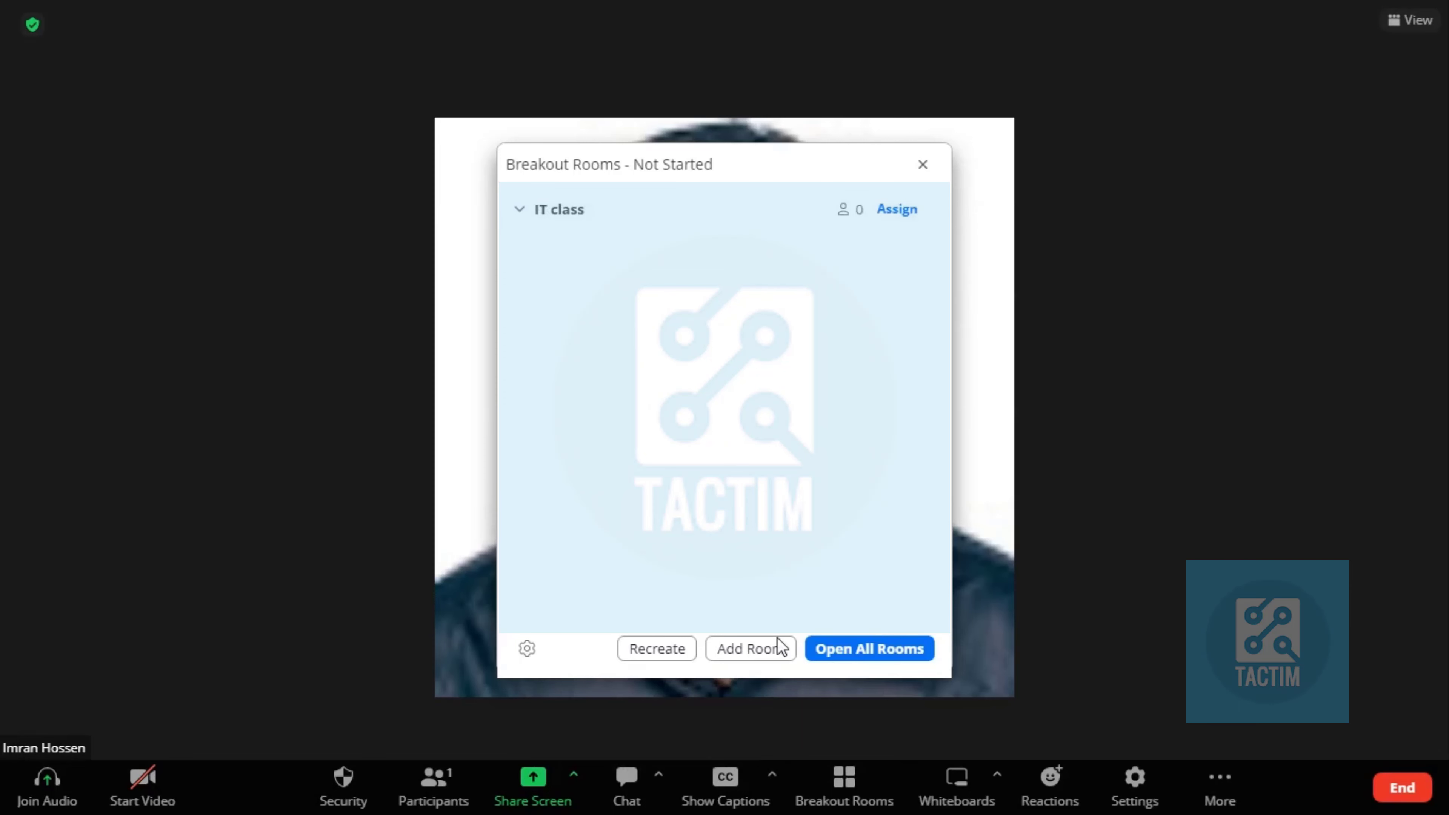
mouse_move(750, 648)
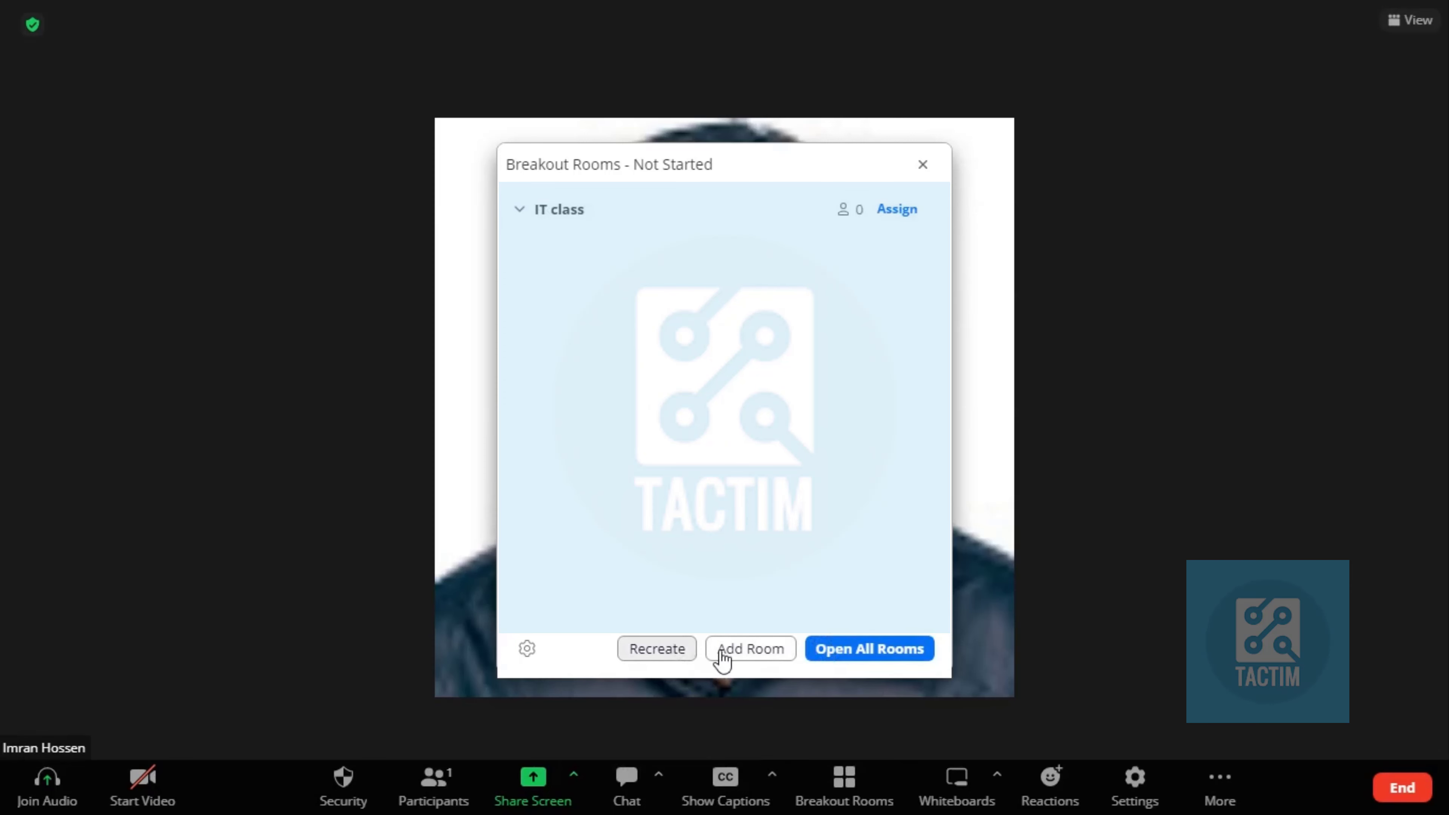
Add a second room and name it 'business talks' alongside 'IT class'.
click(750, 648)
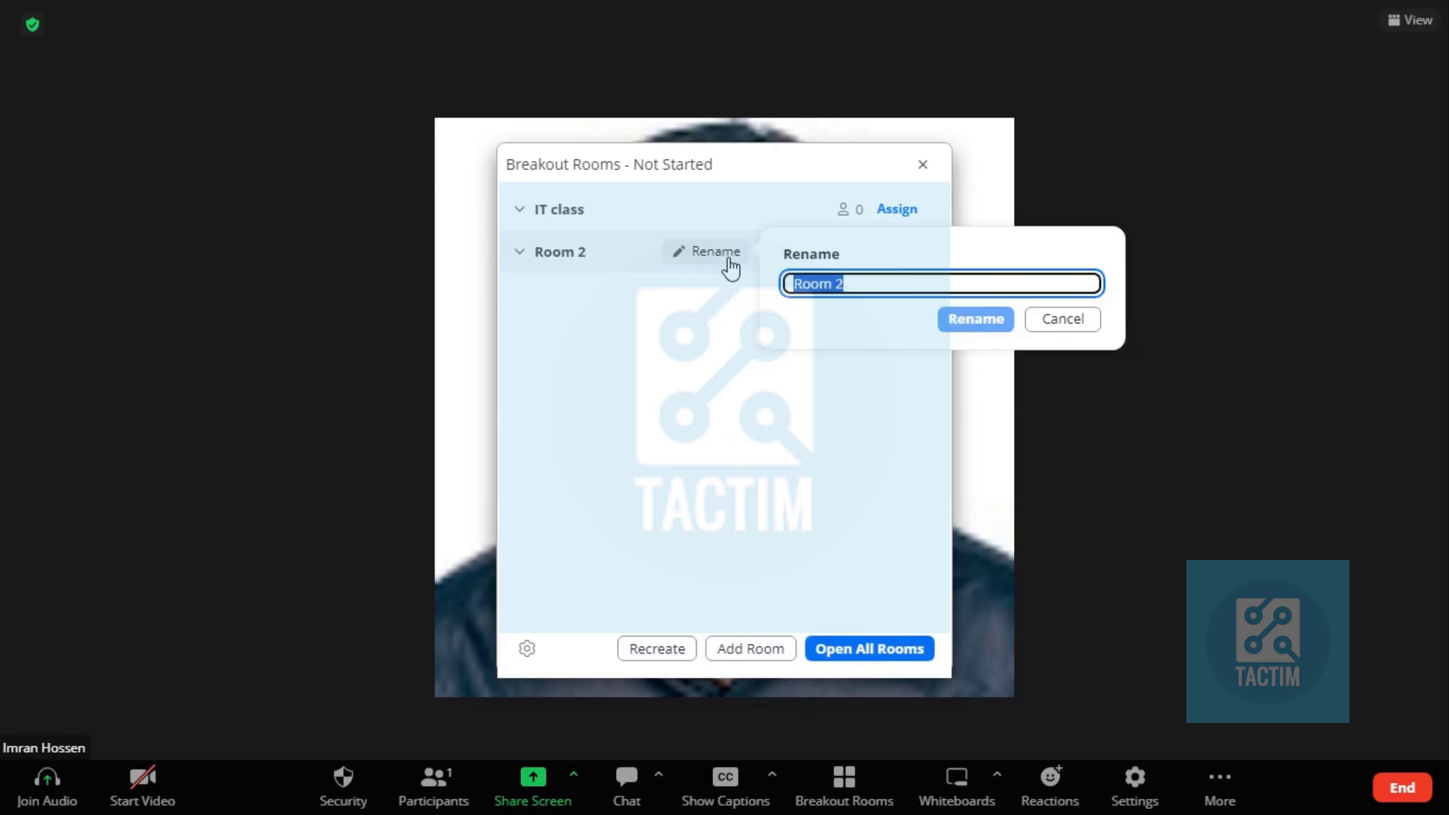
key(Backspace)
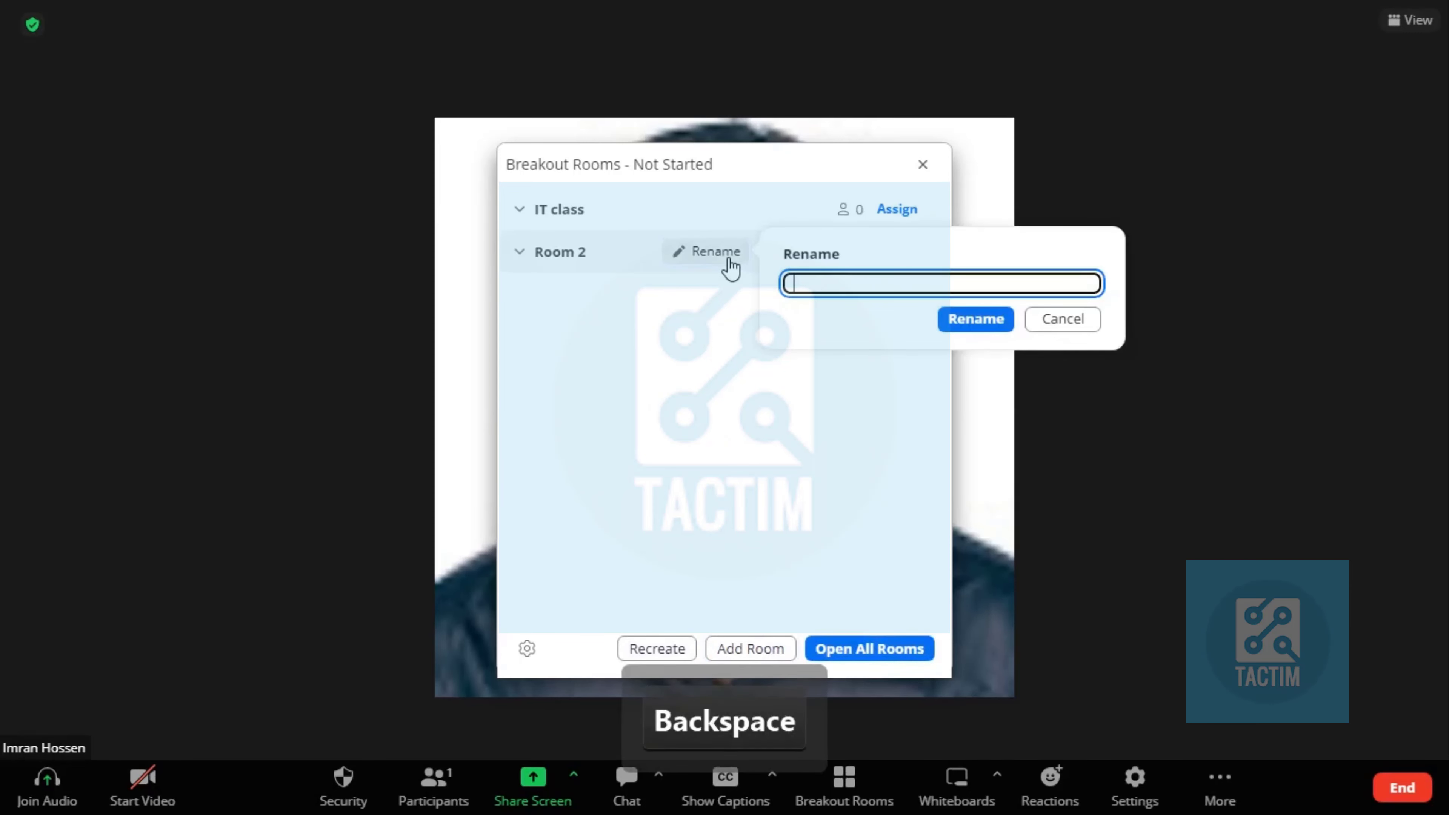
text(busin)
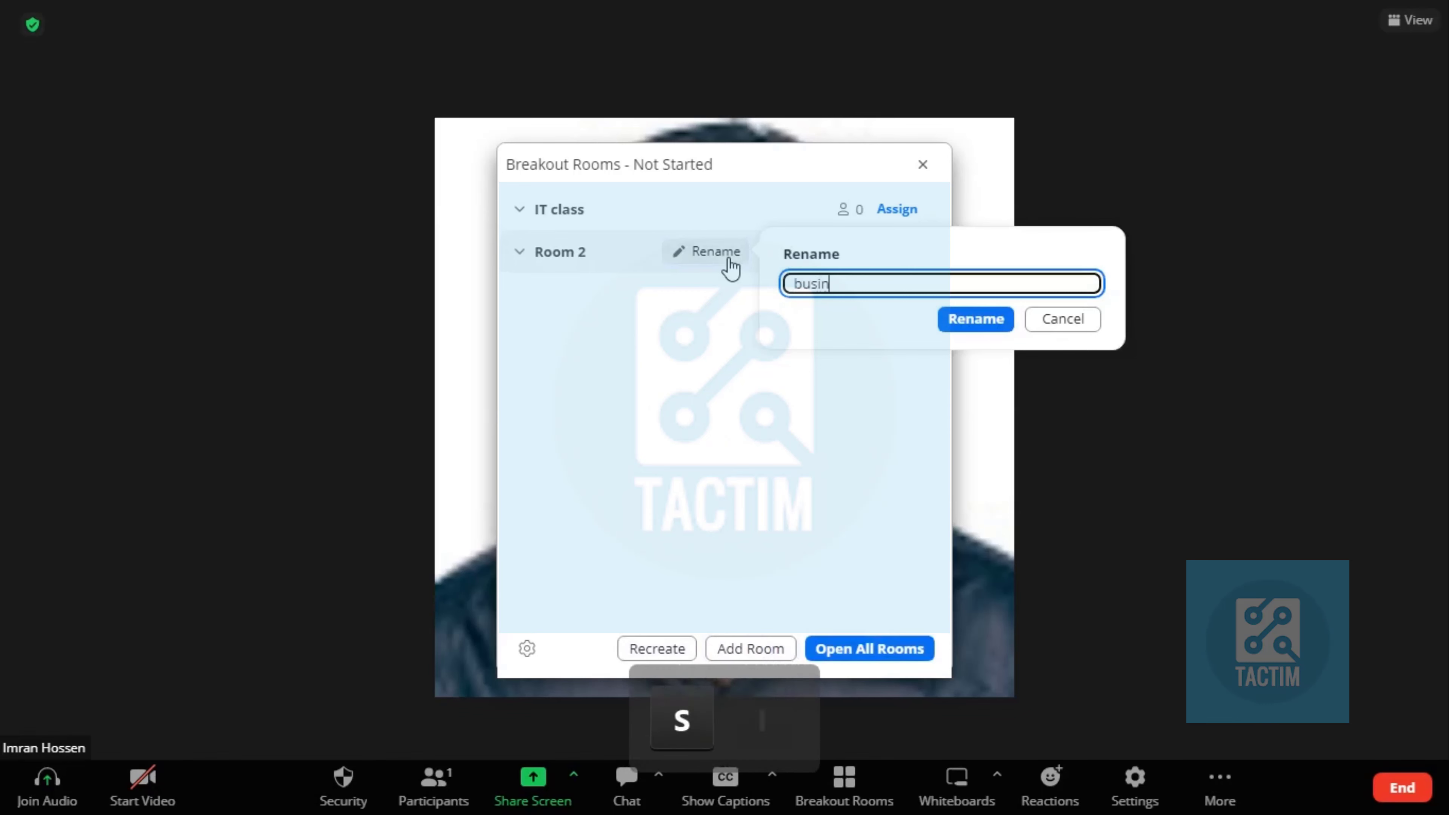
text(ess talks)
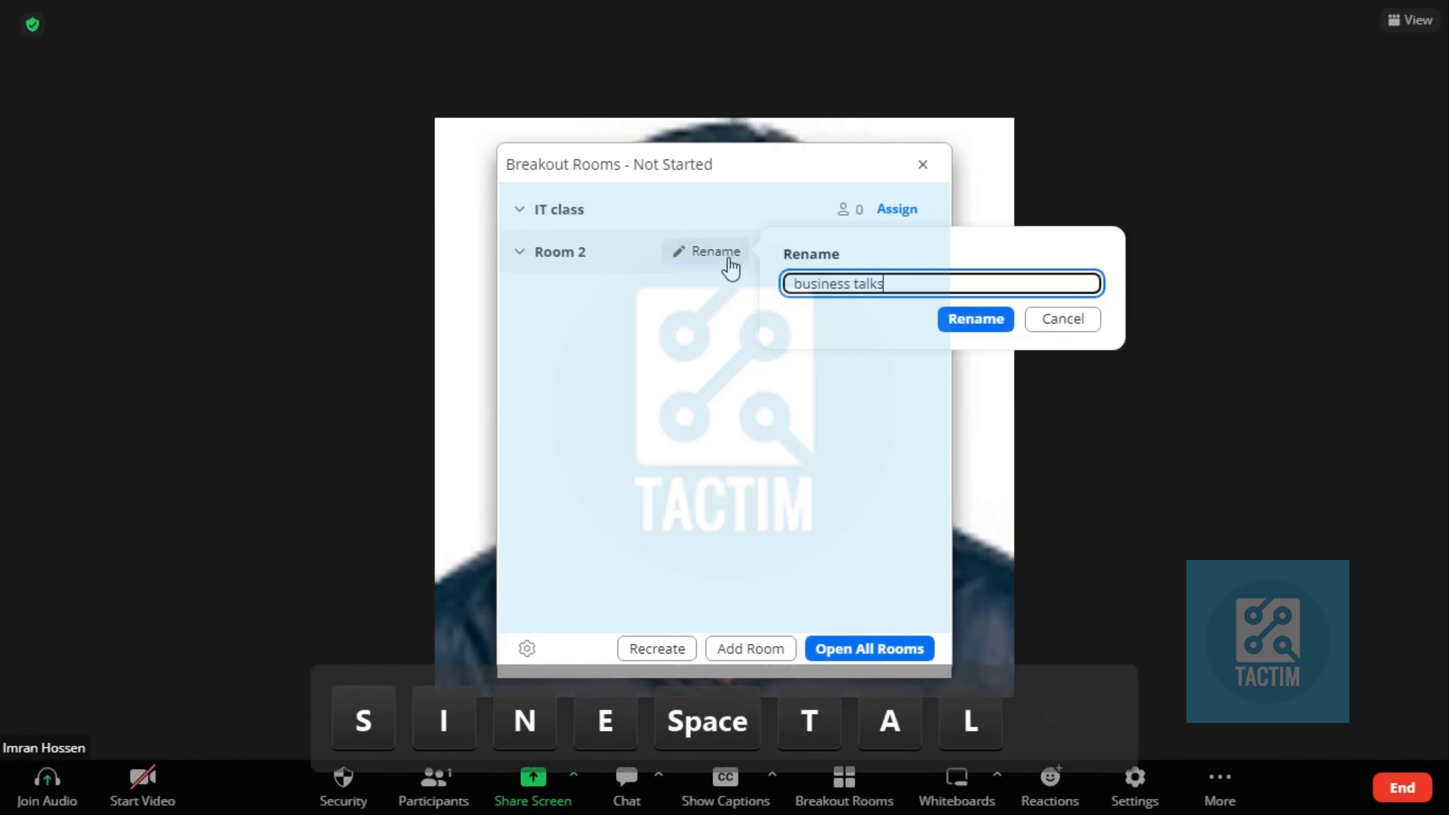
click(975, 319)
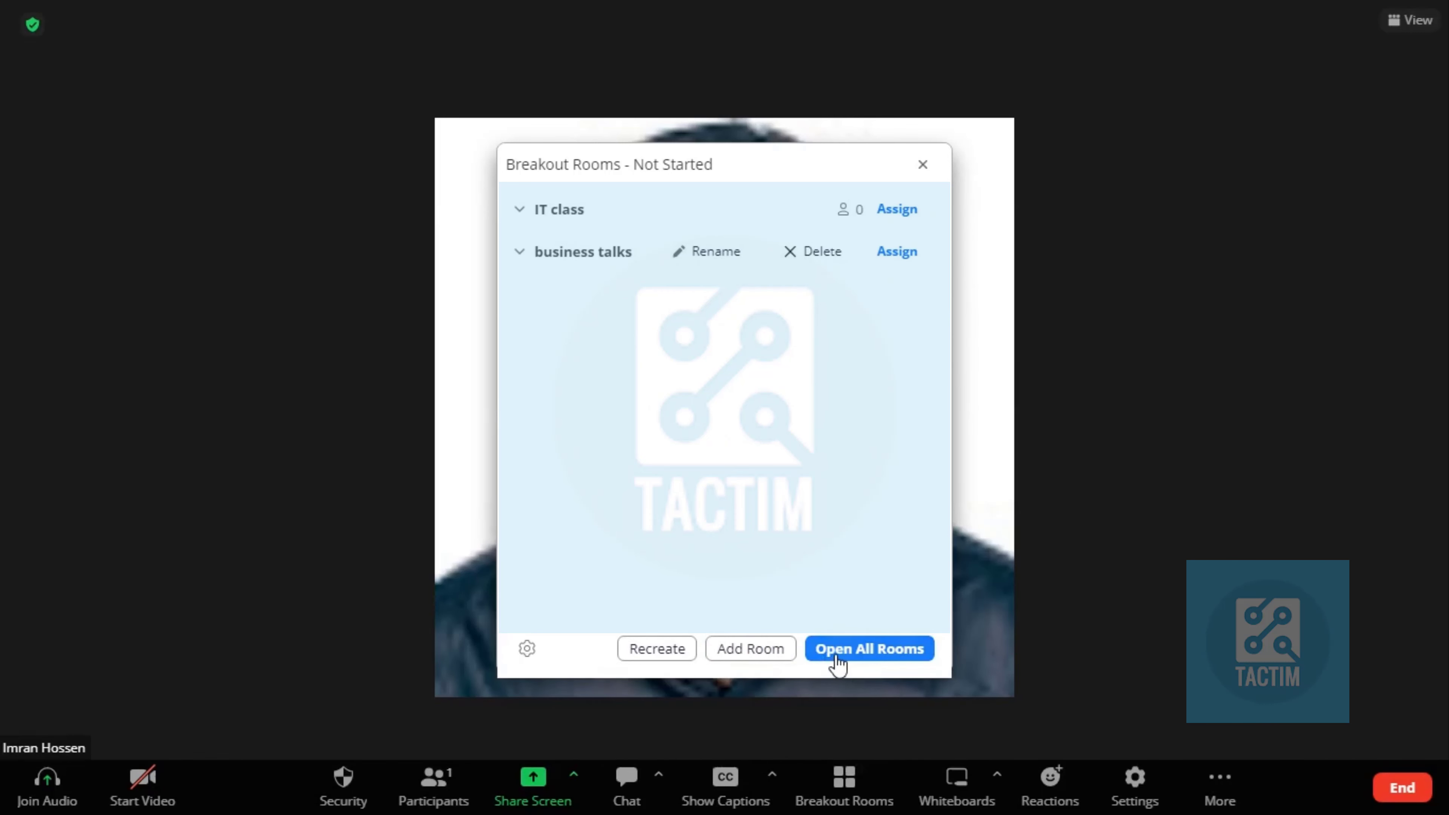
mouse_move(624, 257)
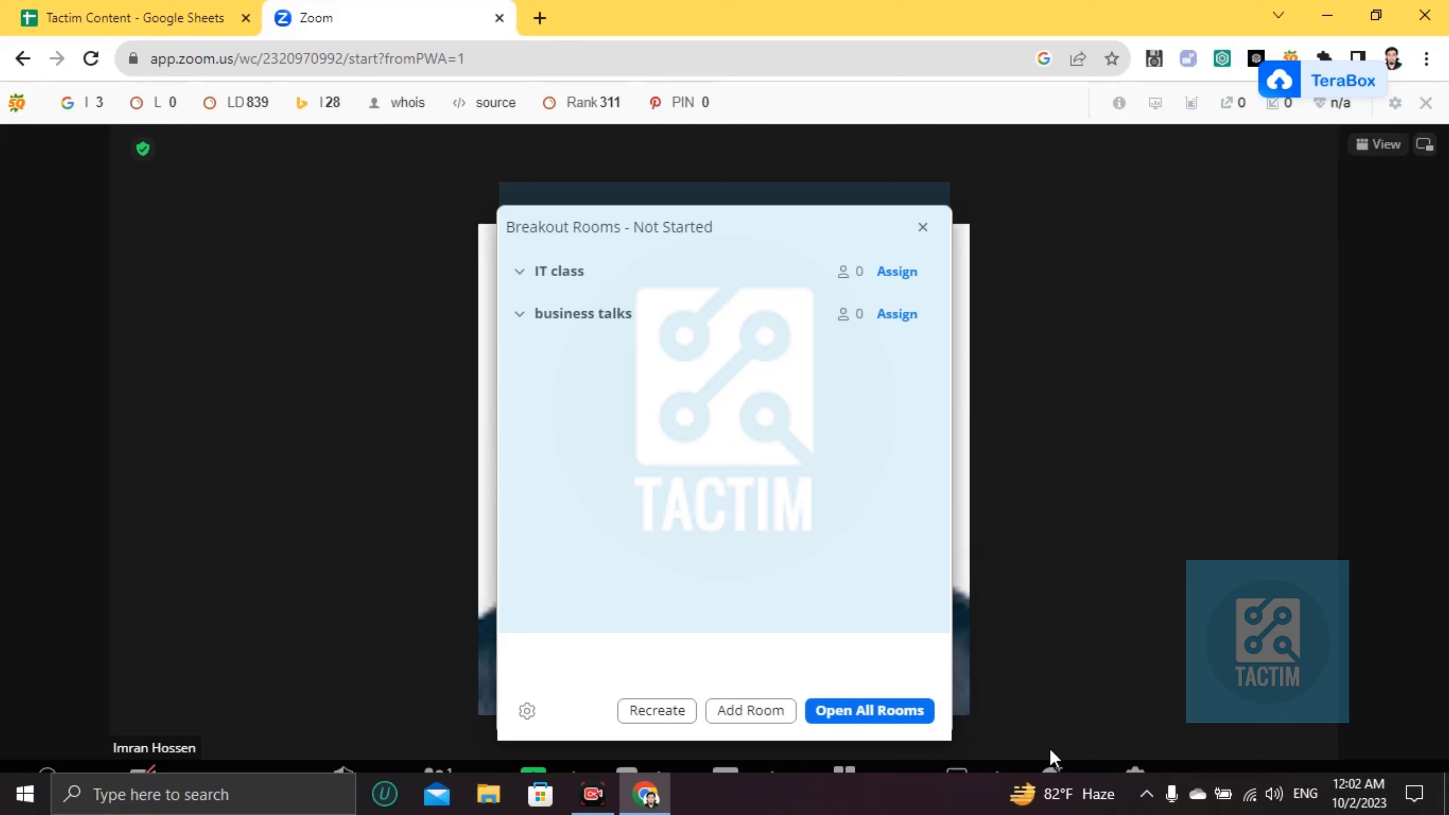
mouse_move(1037, 730)
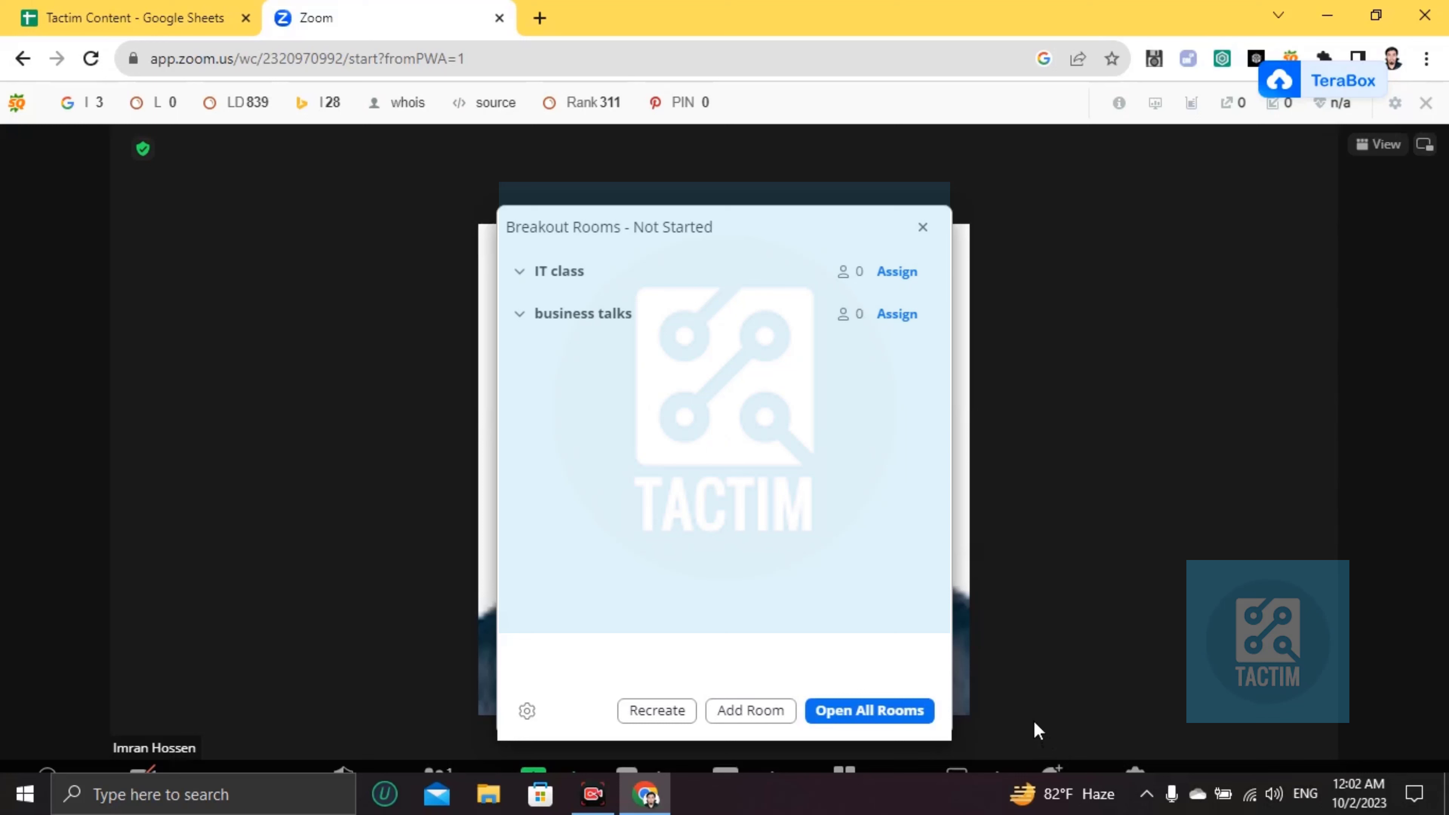
mouse_move(1034, 683)
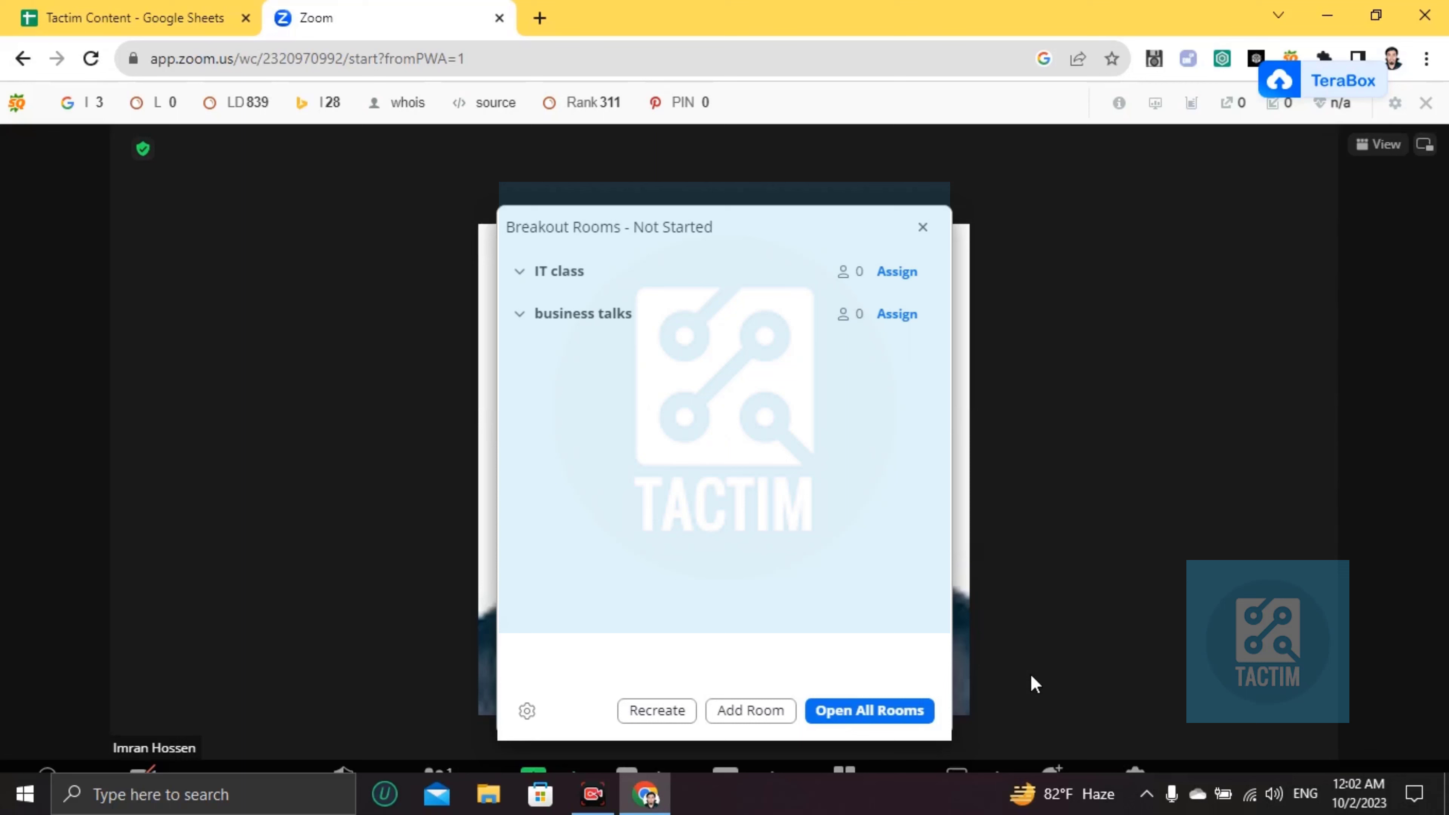
mouse_move(922, 227)
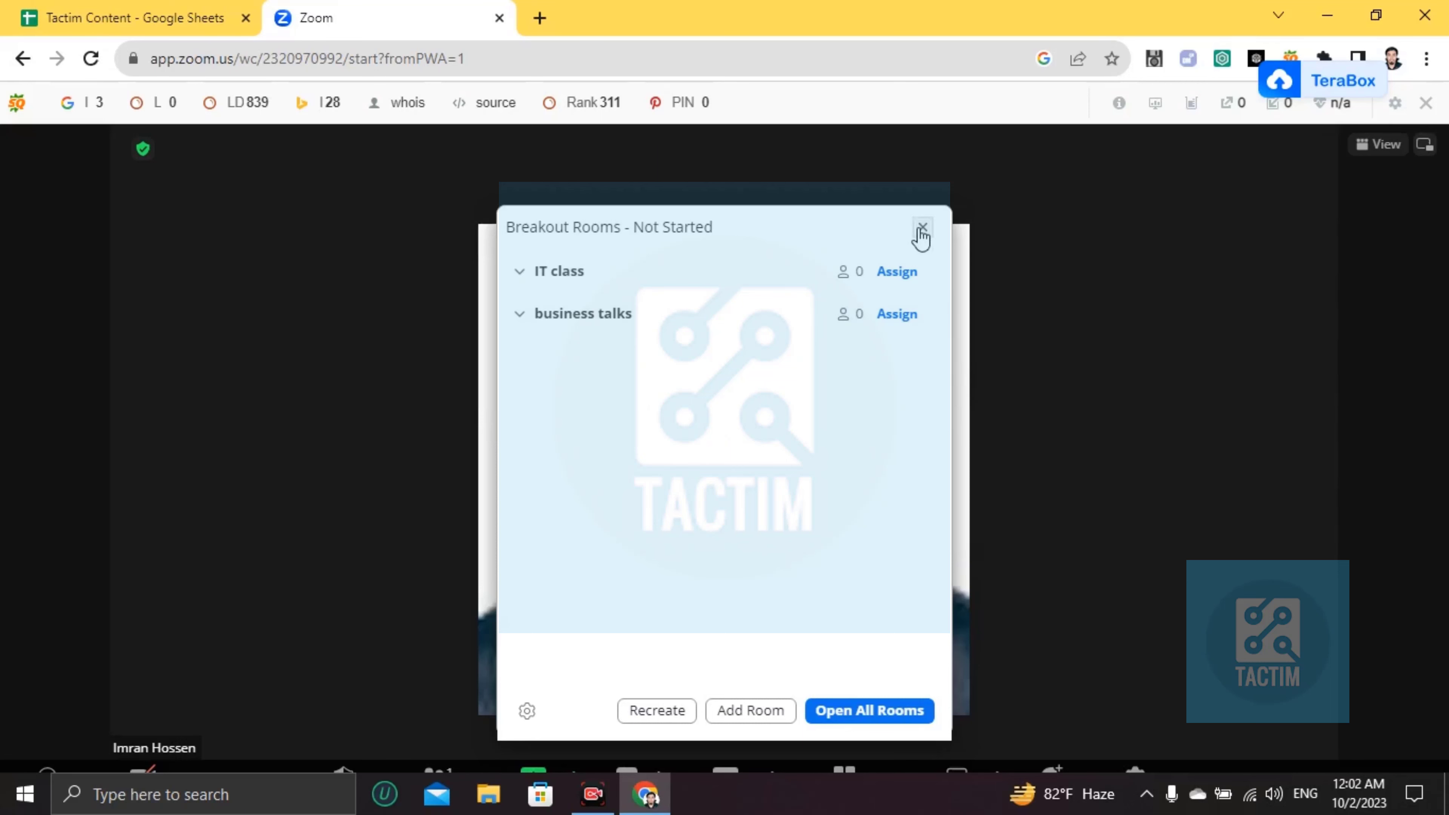
Close the Breakout Rooms dialog, keeping both rooms unstarted, back to the meeting video.
click(921, 228)
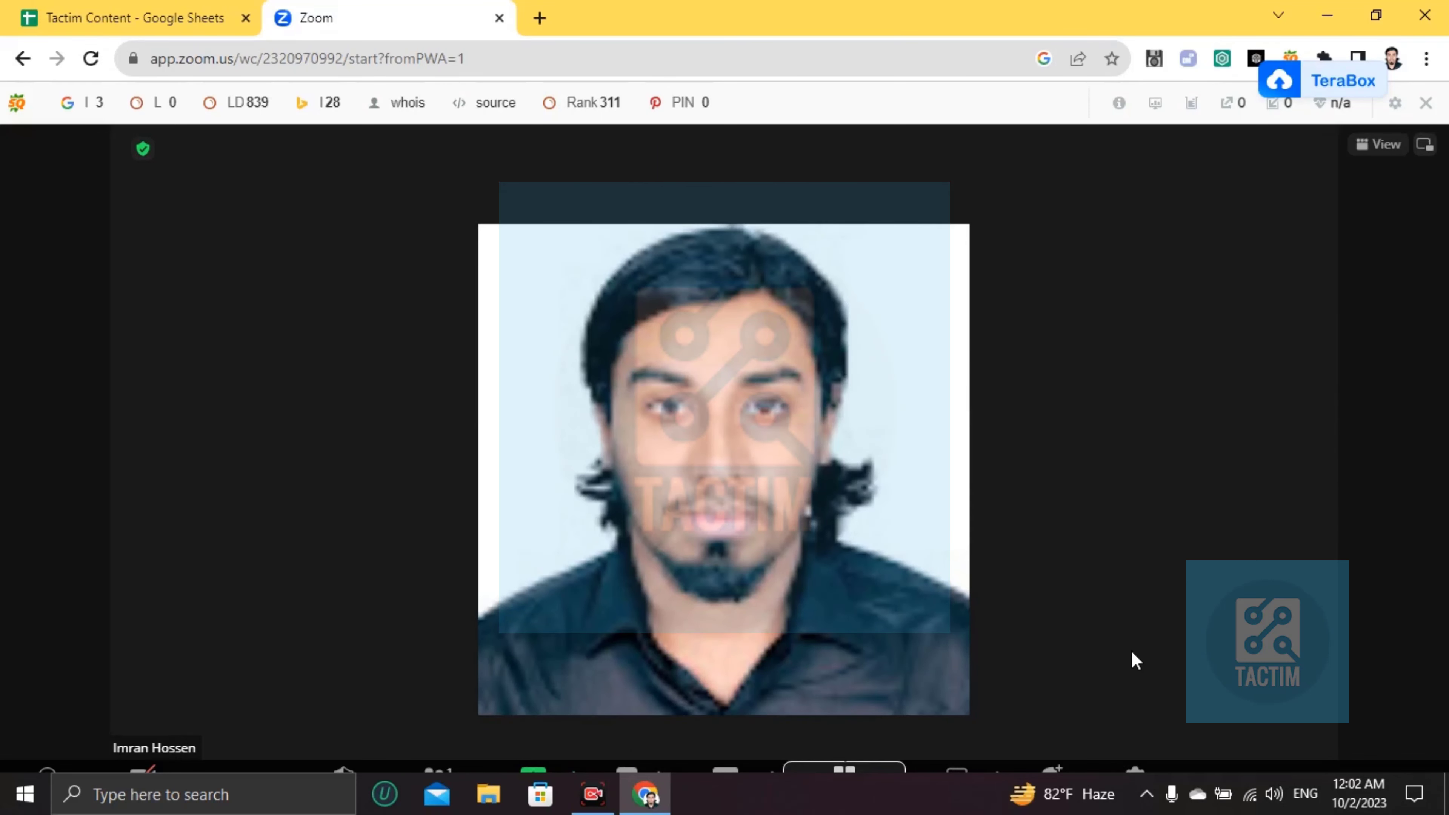